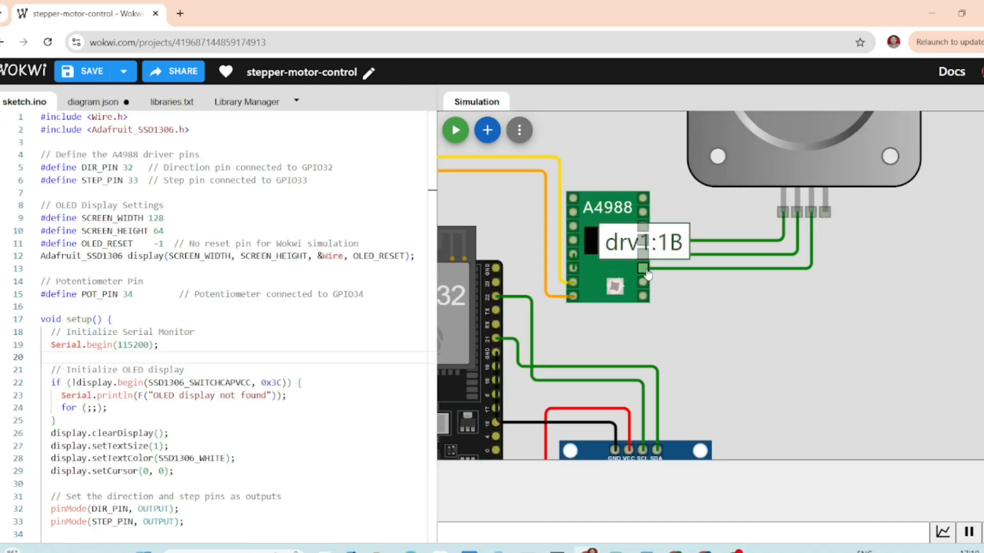
# Remove the A4988 driver, stepper motor, OLED and all wires, leaving only the ESP32 DevKit.
pyautogui.click(455, 130)
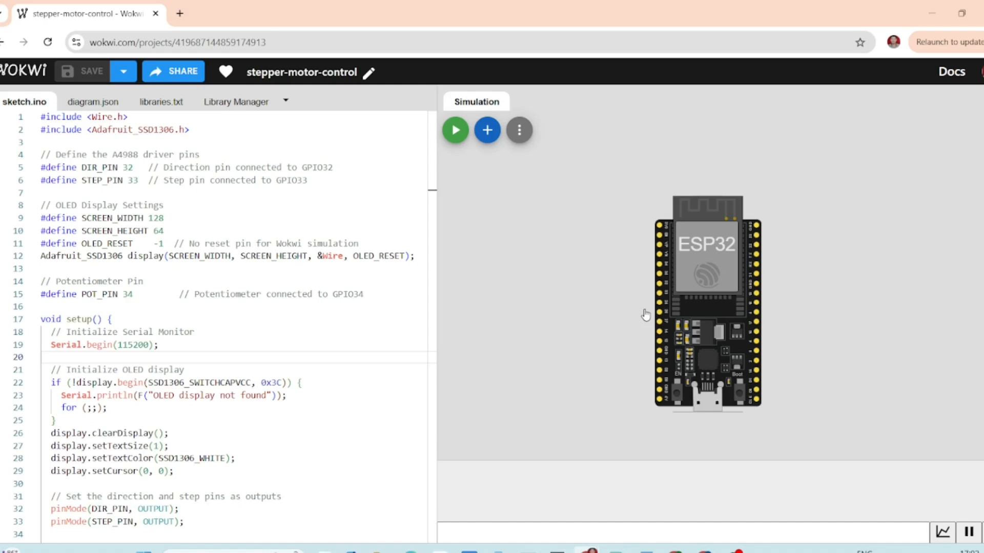
# Search the parts catalogue for 'a498' and add an A4988 Stepper Motor Driver beside the ESP32.
pyautogui.click(706, 257)
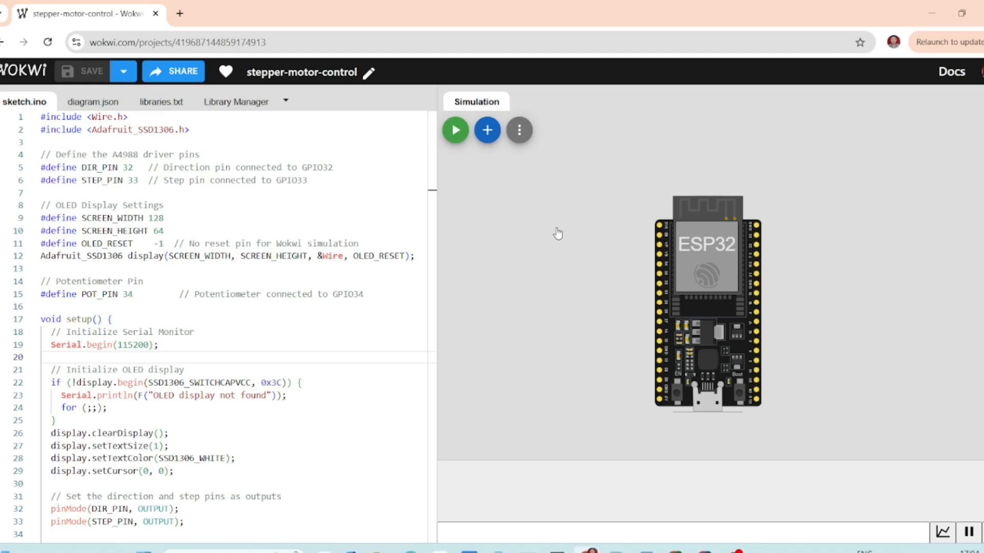
pyautogui.moveTo(486, 130)
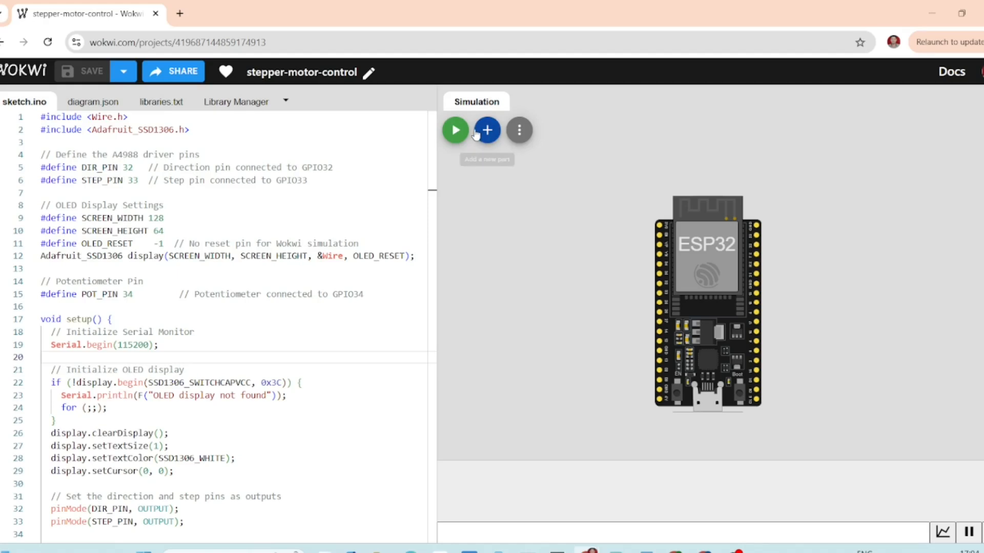
pyautogui.click(486, 130)
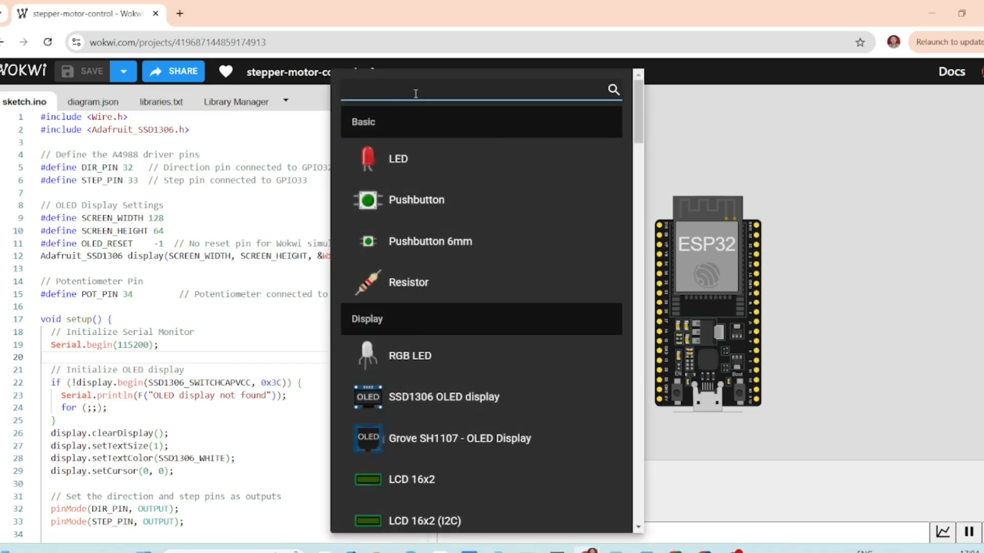
pyautogui.write('a498')
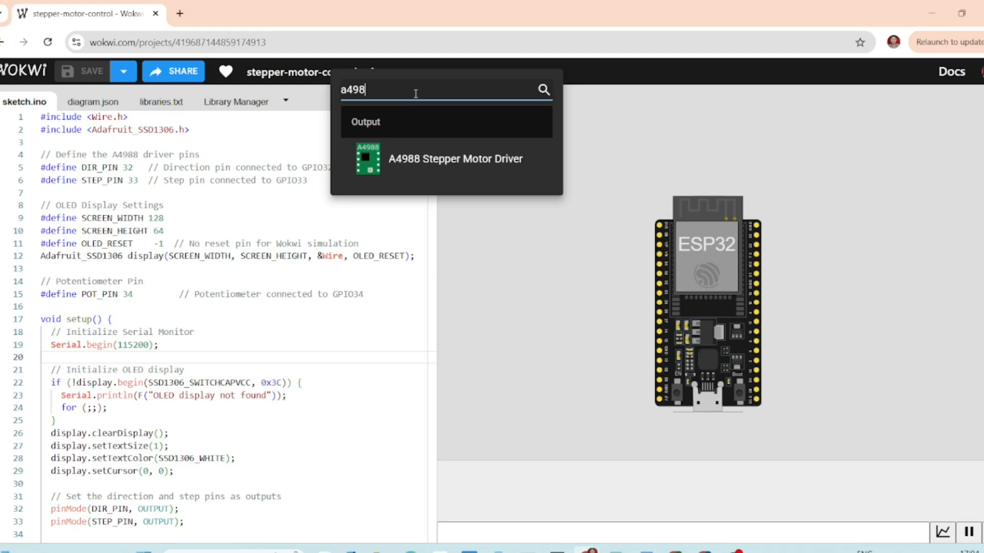
pyautogui.click(454, 159)
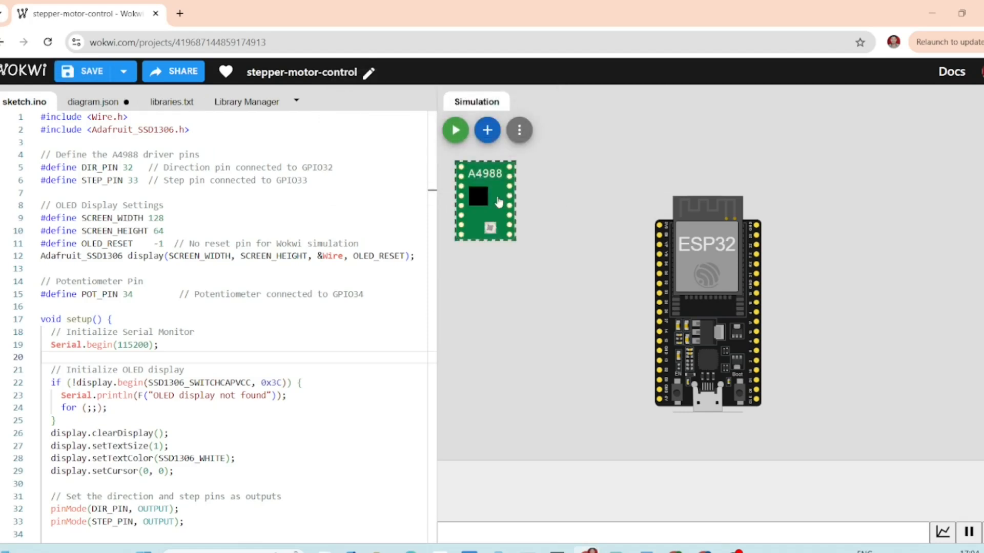
# Place the A4988 right of the ESP32 and wire GPIO32/GPIO33 to DIR and STEP in orange.
pyautogui.moveTo(485, 201); pyautogui.dragTo(820, 236)
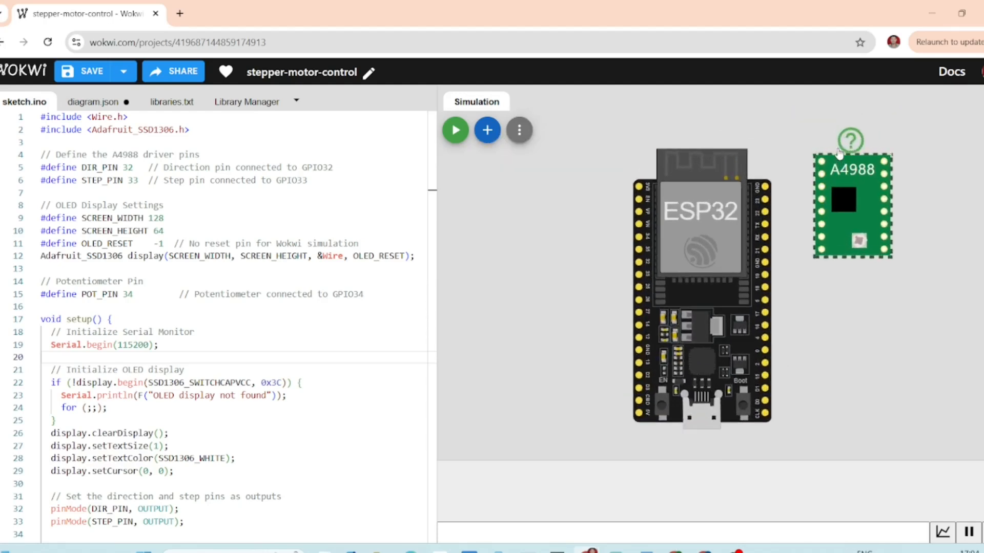
pyautogui.moveTo(856, 227)
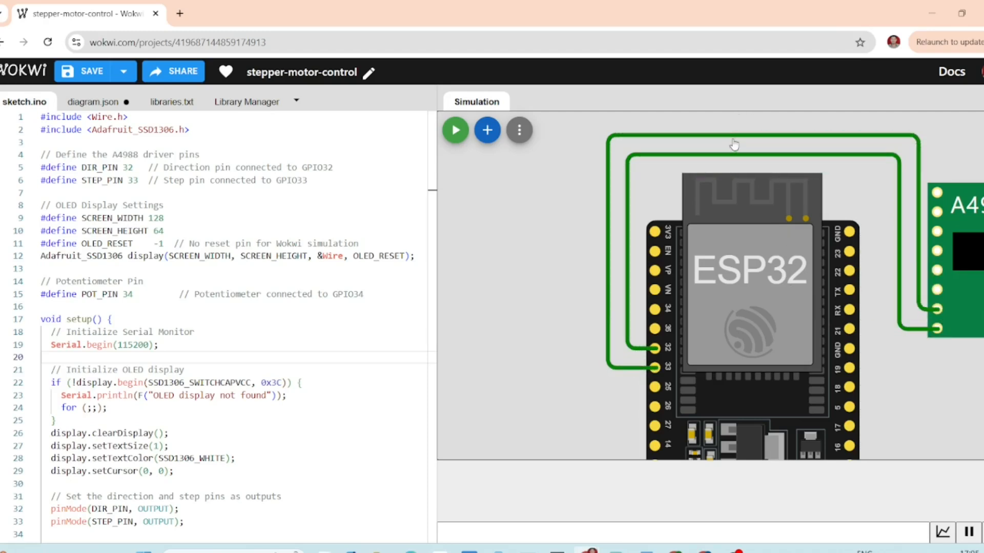
pyautogui.click(727, 139)
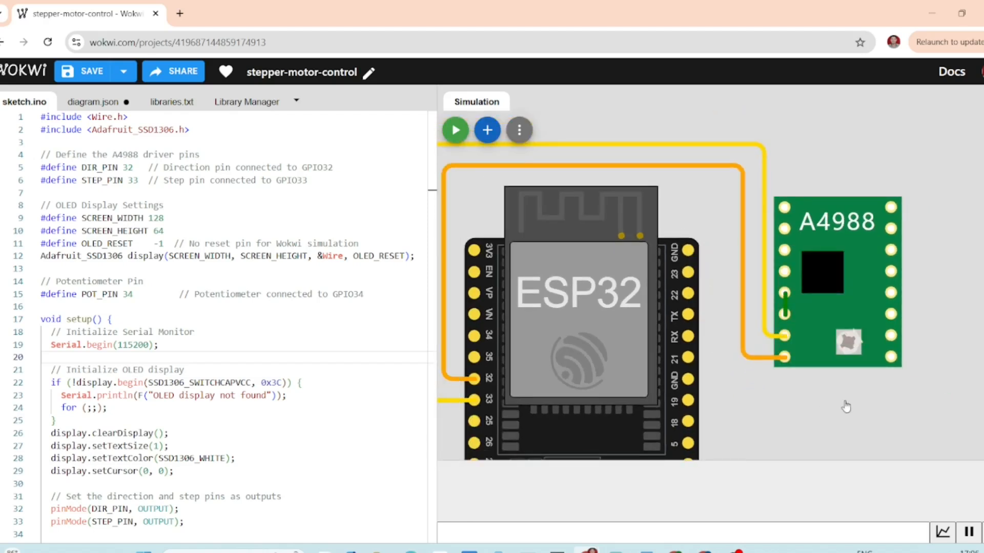
pyautogui.moveTo(685, 250)
pyautogui.write('po')
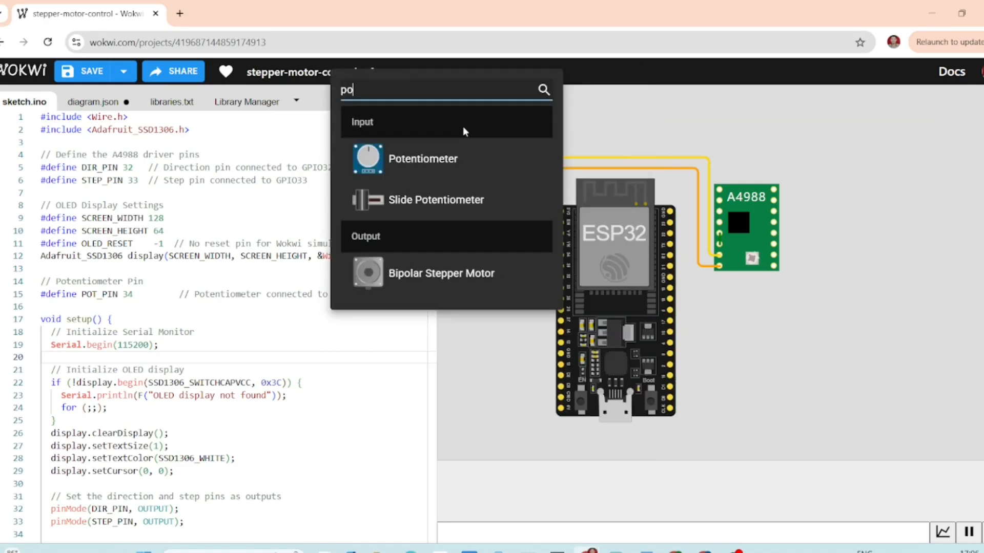
# Add a potentiometer with SIG to GPIO34, VCC to 3V3 and GND to GND.
pyautogui.click(422, 159)
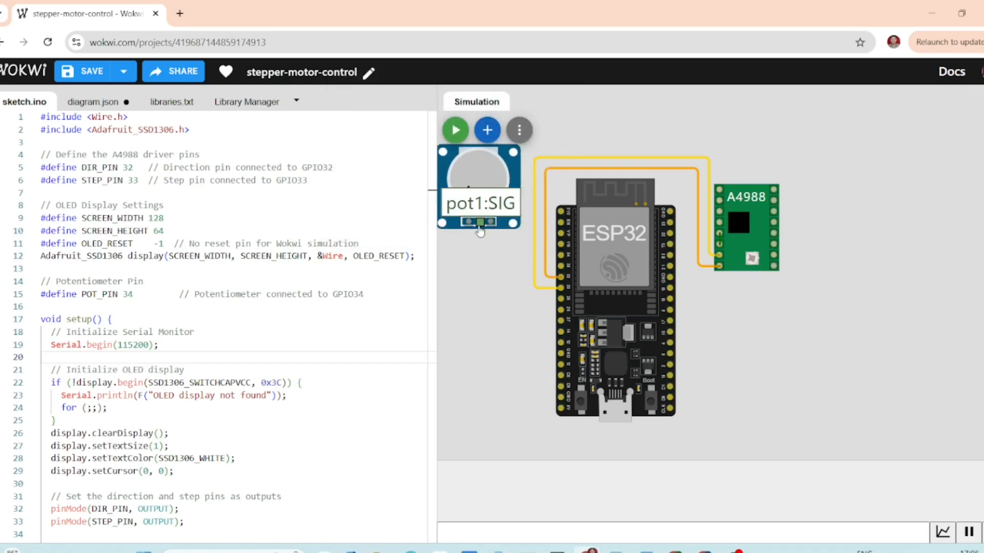
pyautogui.moveTo(479, 222); pyautogui.dragTo(544, 314)
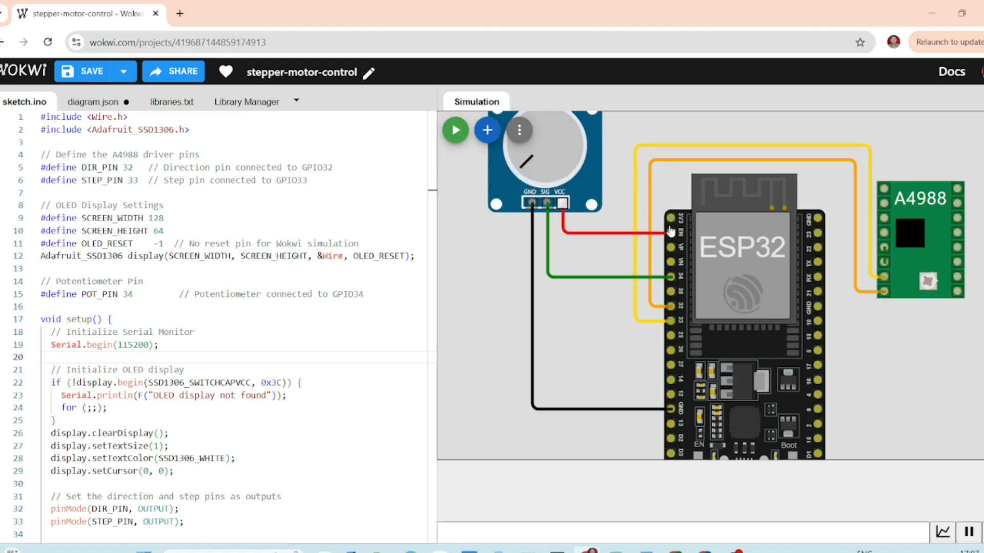
pyautogui.moveTo(670, 218)
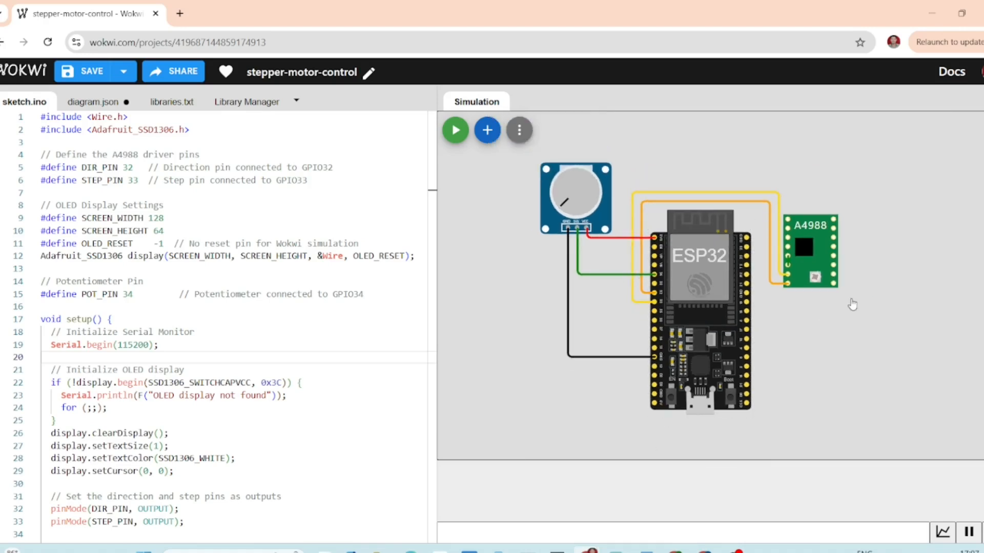
pyautogui.click(700, 301)
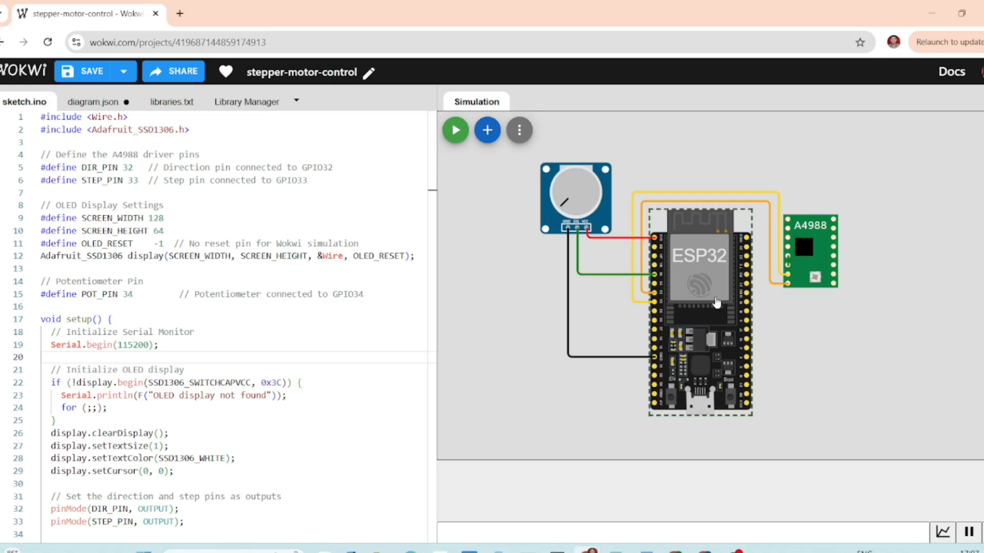
pyautogui.moveTo(487, 131)
pyautogui.write('oled')
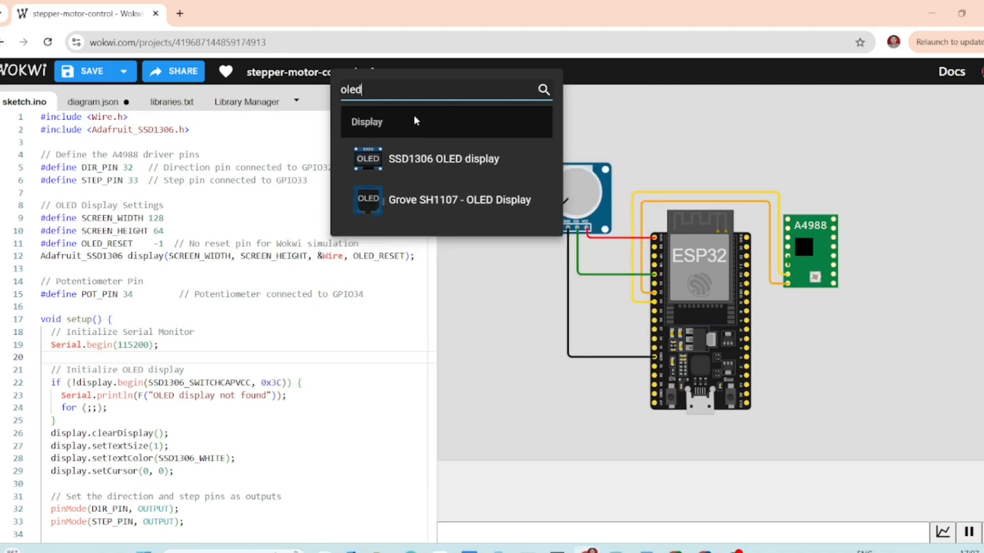
# Add an SSD1306 OLED below the ESP32 with SDA on GPIO21 and SCL on GPIO22.
pyautogui.click(442, 159)
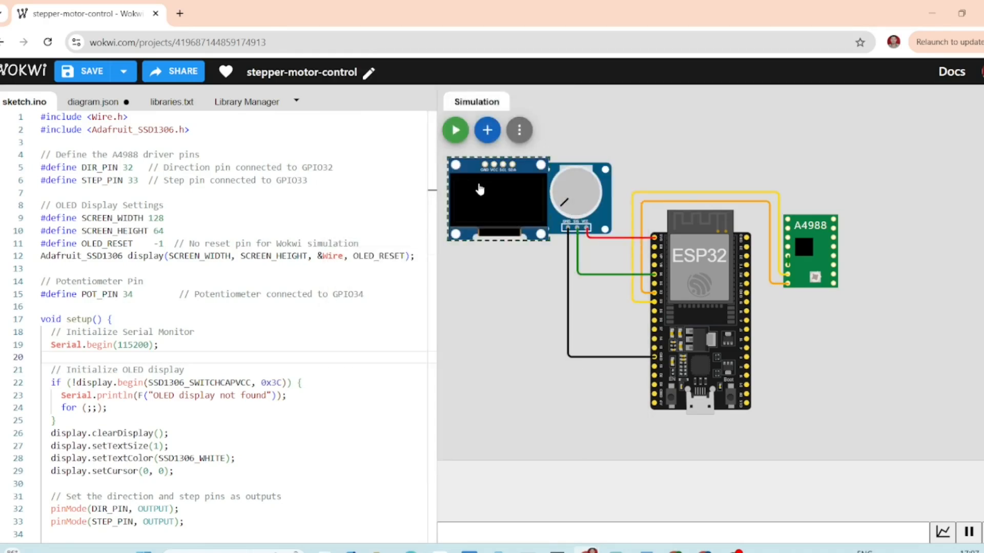
pyautogui.moveTo(498, 189); pyautogui.dragTo(824, 390)
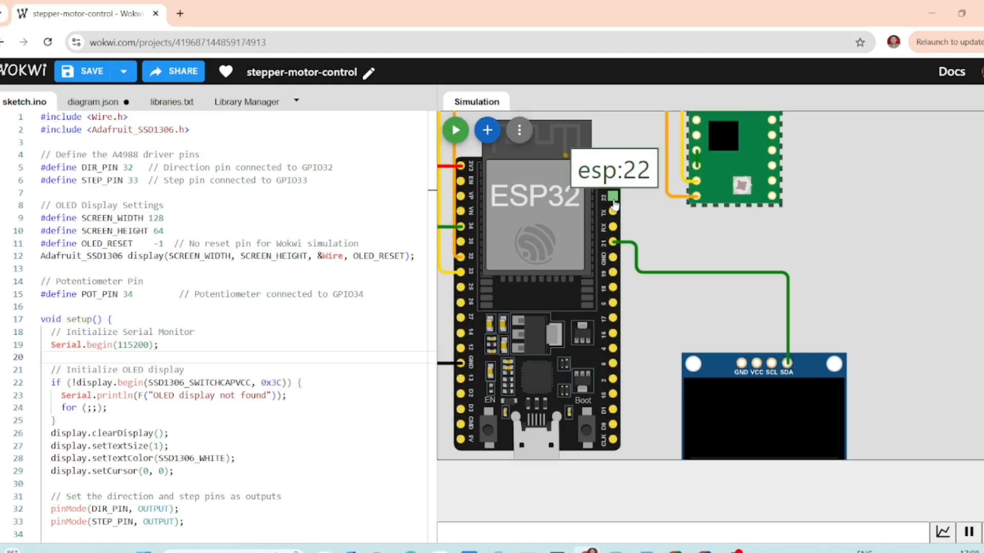
pyautogui.moveTo(611, 196); pyautogui.dragTo(652, 283)
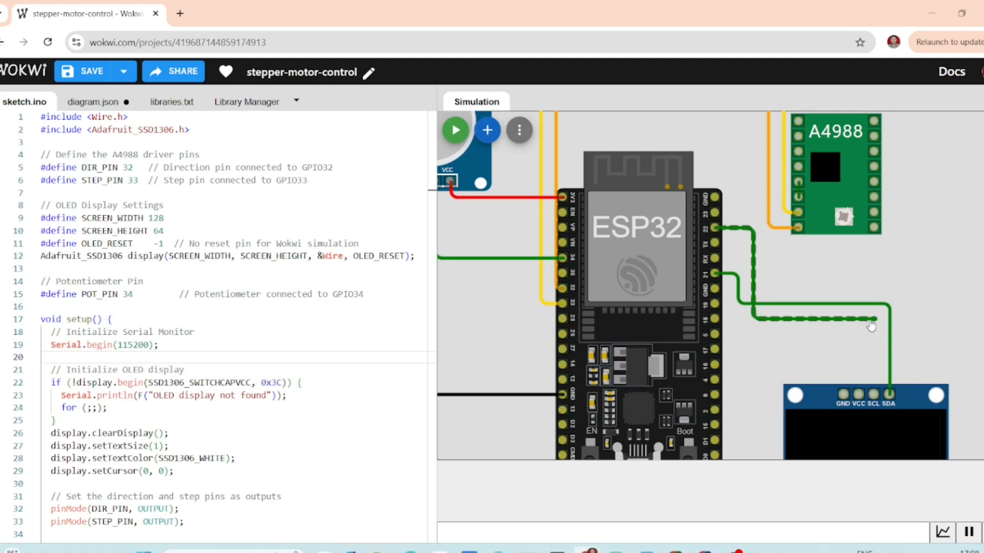
pyautogui.moveTo(876, 395)
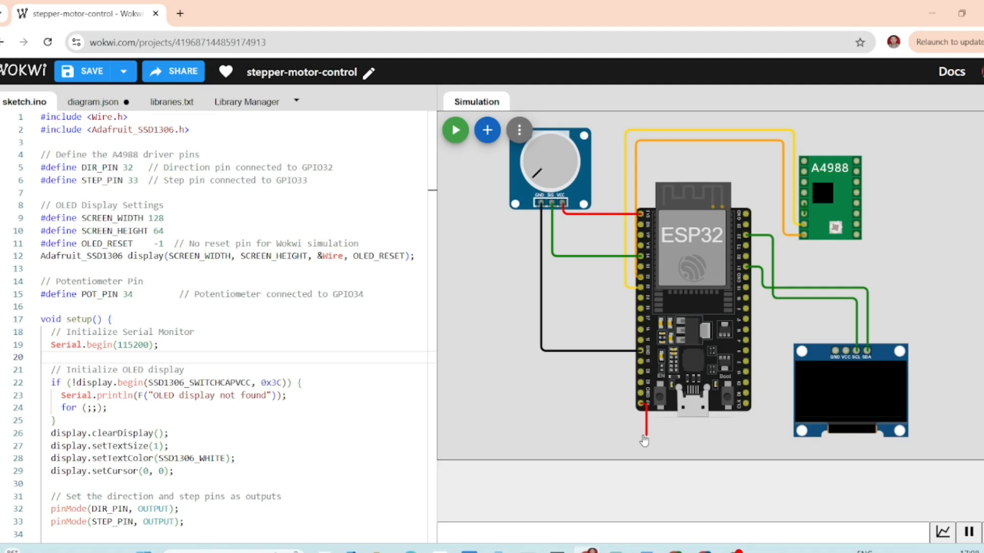
# Wire the OLED's VCC to 3V3 and GND to the ESP32 ground.
pyautogui.moveTo(644, 430); pyautogui.dragTo(764, 426)
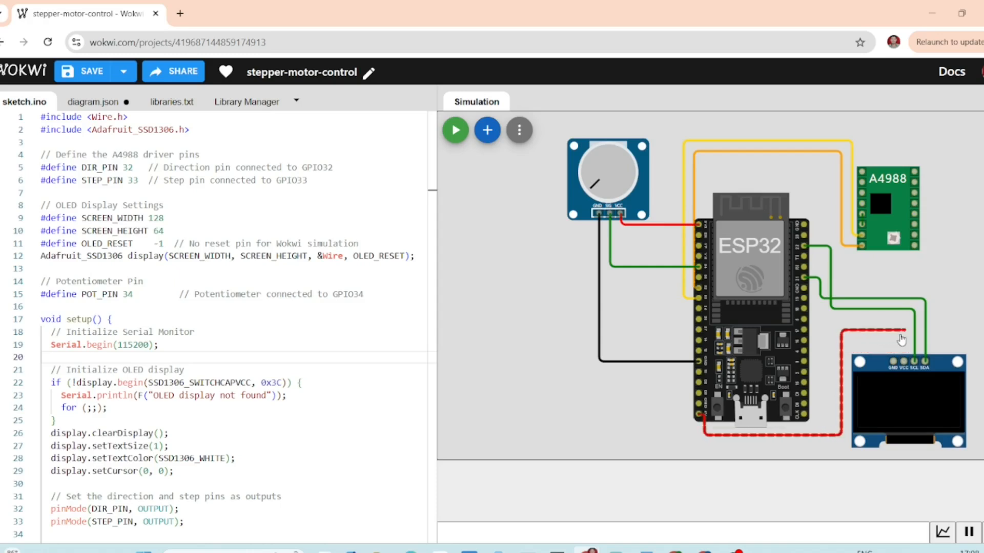
pyautogui.moveTo(901, 366)
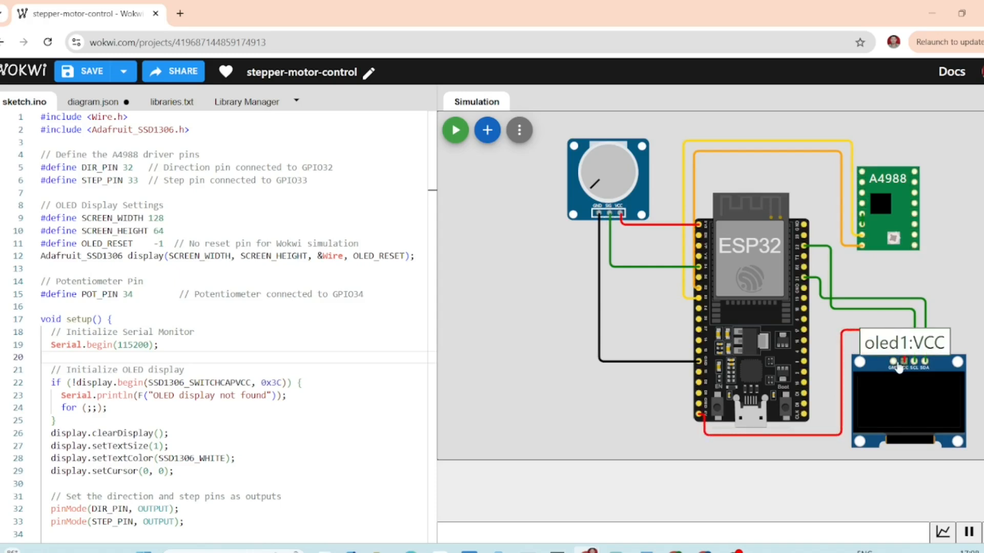
pyautogui.moveTo(892, 352)
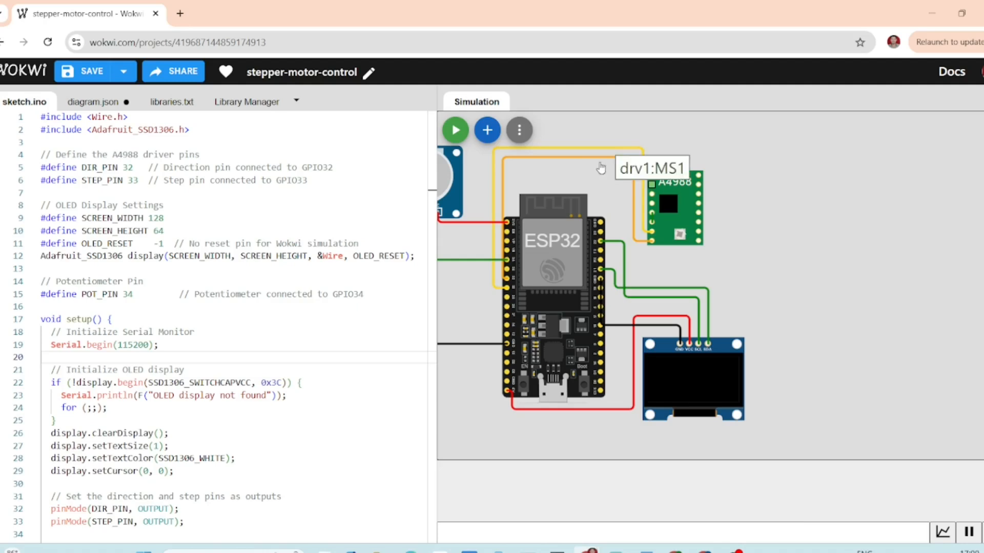
pyautogui.click(486, 130)
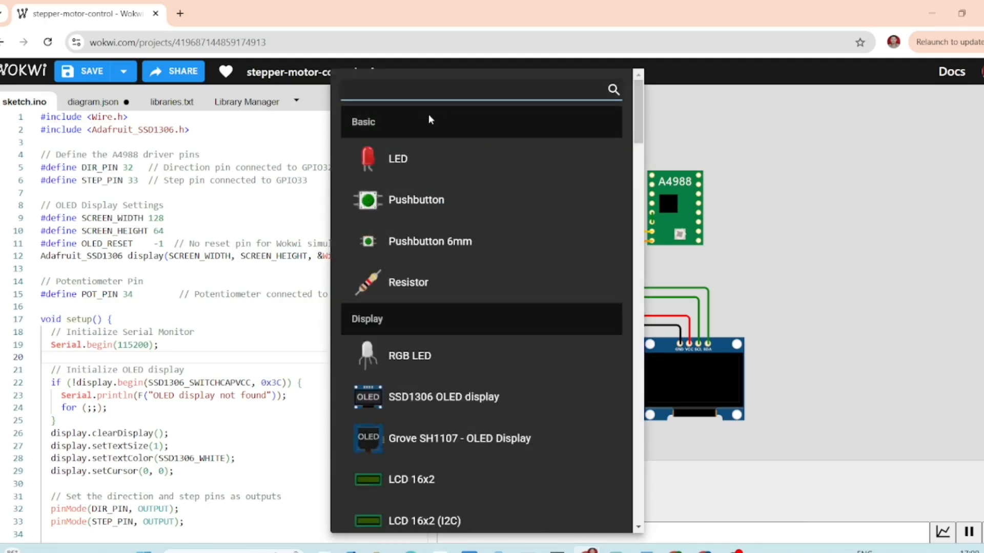
# Add a Bipolar Stepper Motor, wire driver 1A/1B/2A/2B to its coils plus driver power and ground, and save.
pyautogui.write('ste')
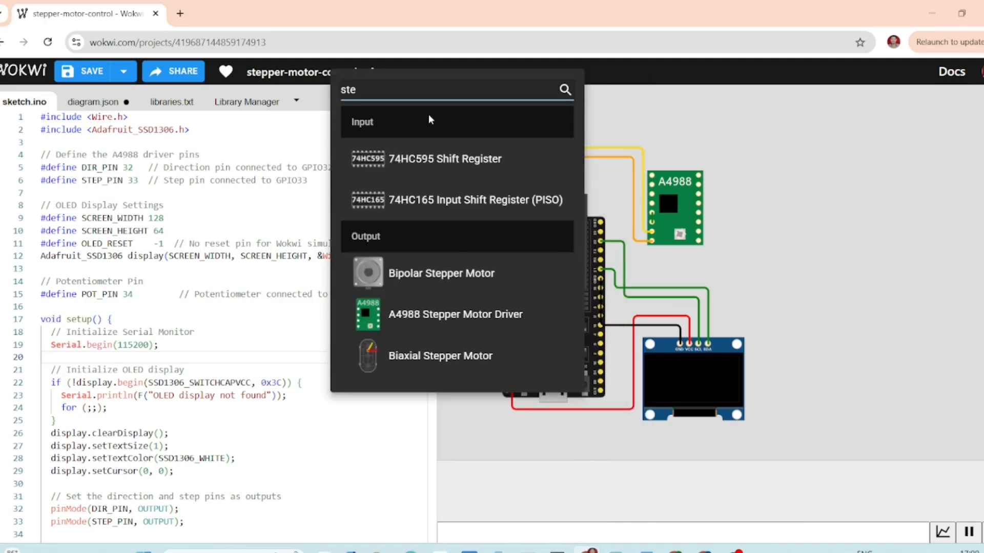
pyautogui.moveTo(455, 273)
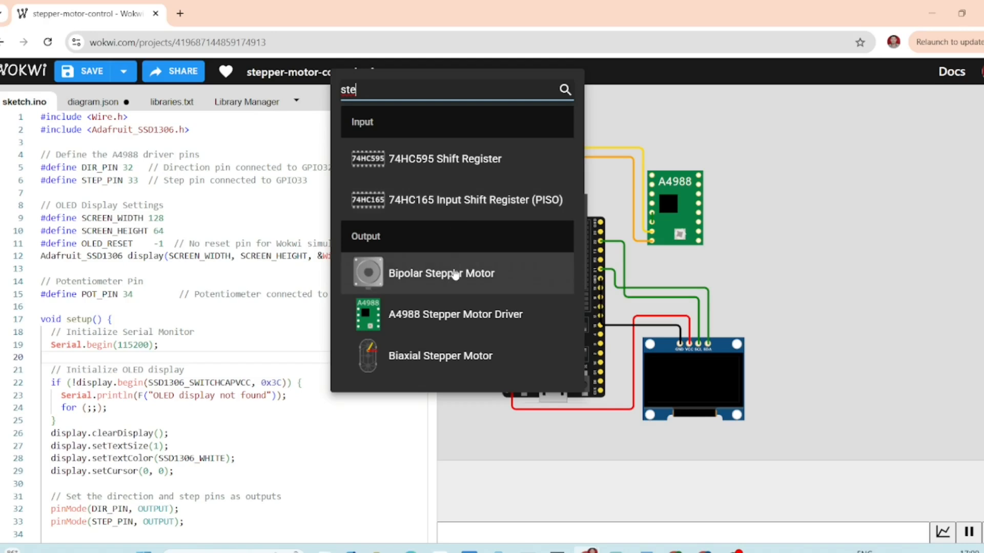
pyautogui.click(441, 273)
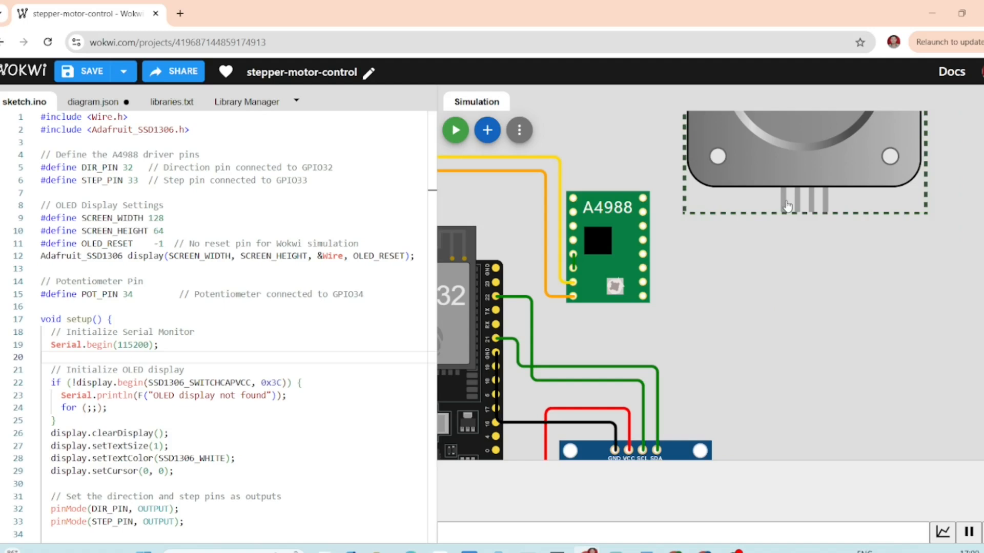
pyautogui.moveTo(784, 212)
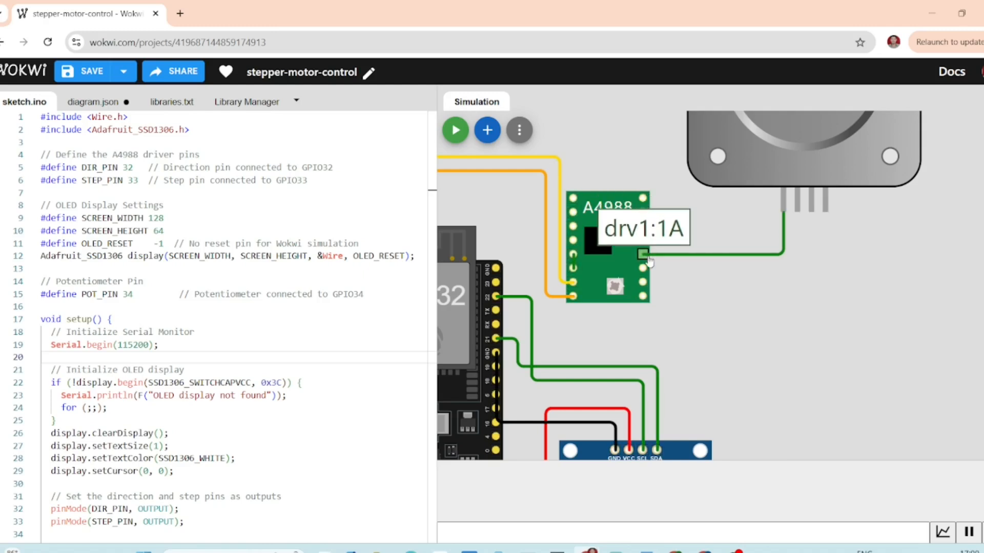
pyautogui.moveTo(721, 263)
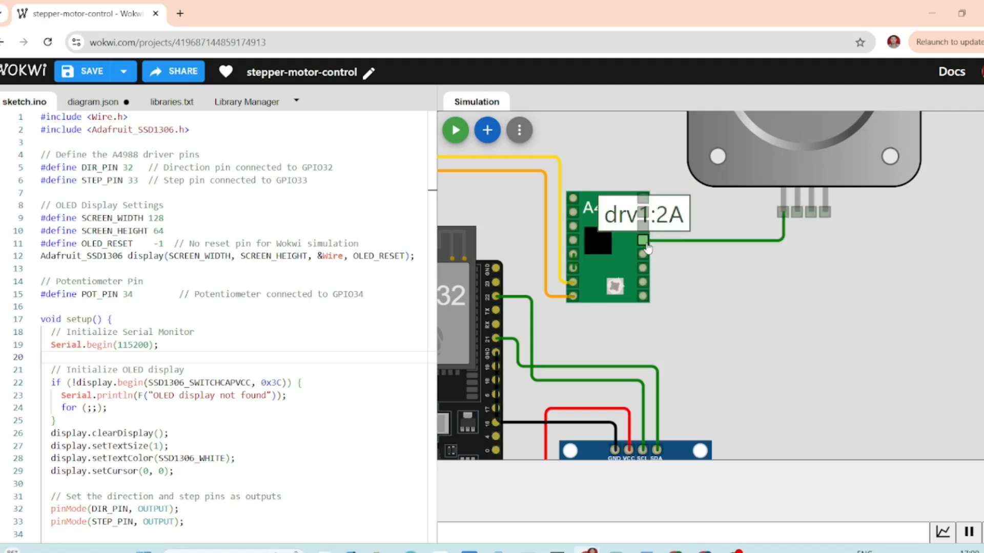
pyautogui.moveTo(764, 264)
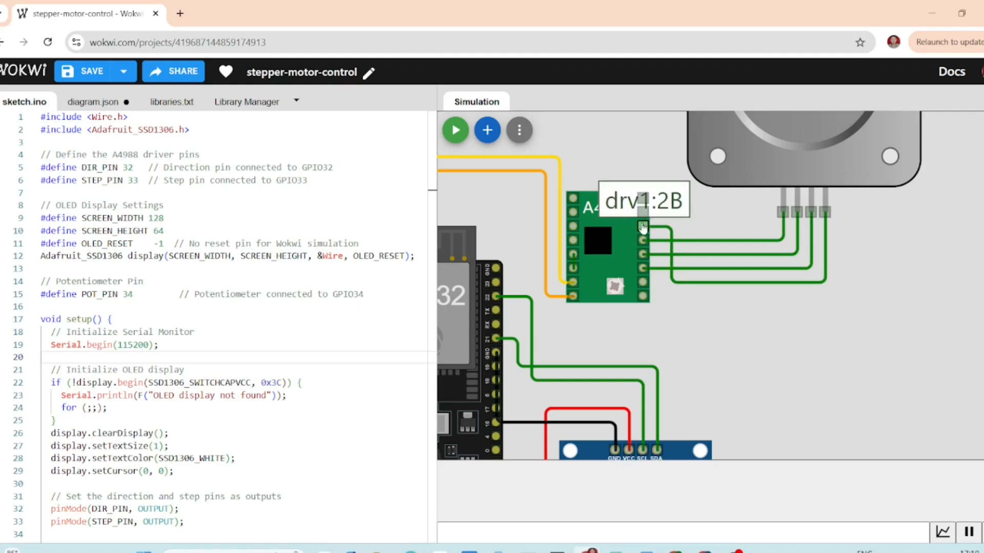
pyautogui.moveTo(644, 300)
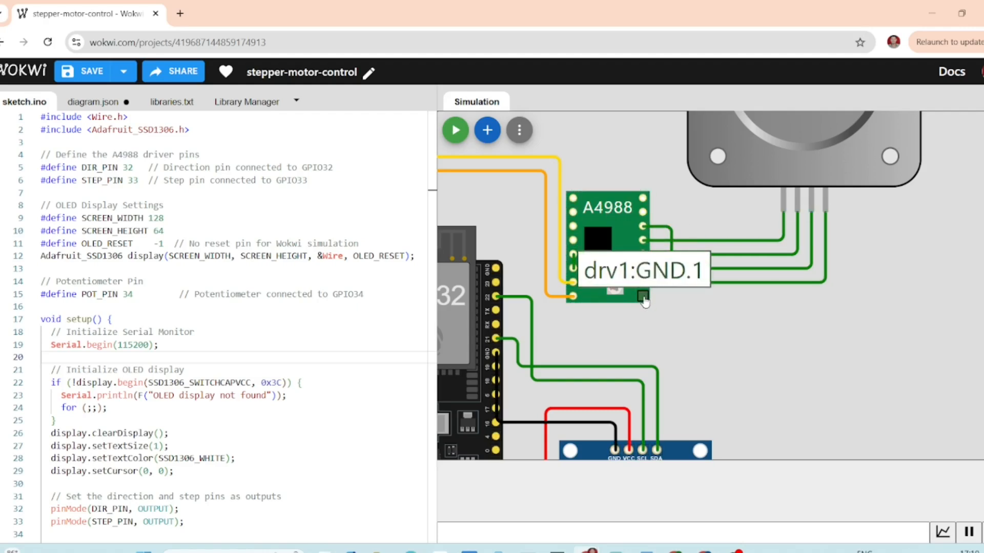
pyautogui.moveTo(608, 322)
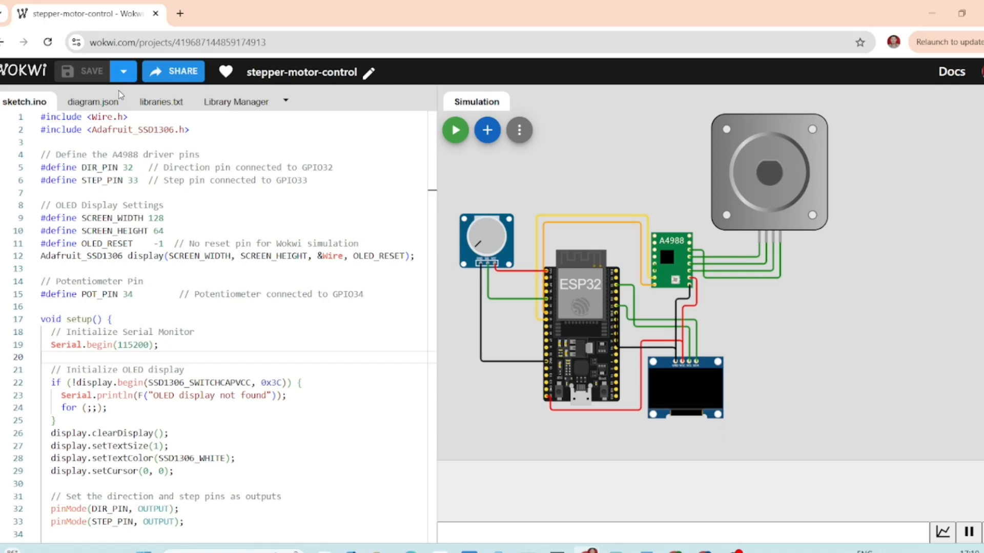
pyautogui.click(486, 242)
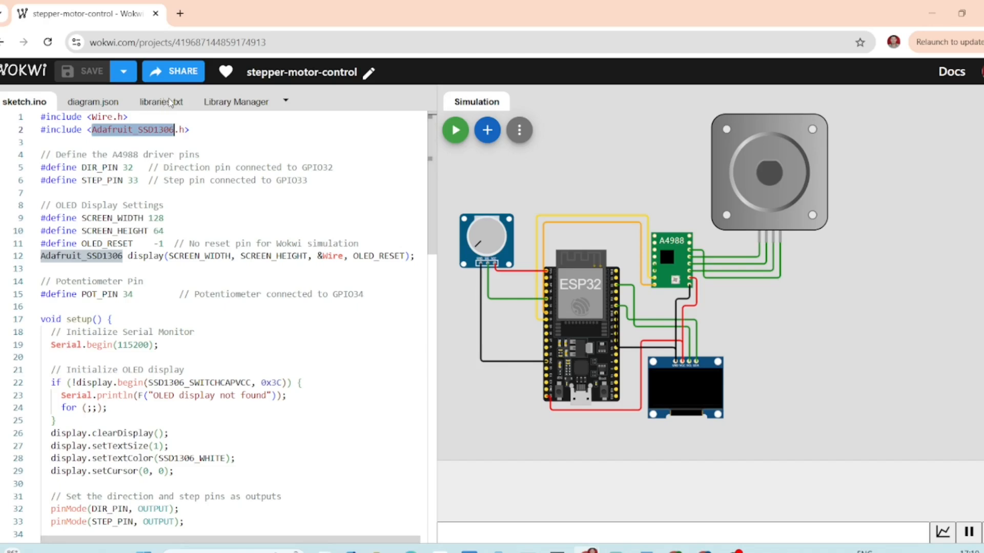
# Show the Library Manager with Adafruit SSD1306 installed, searching 'wir' and 'ada' for Wire/Adafruit libraries.
pyautogui.click(236, 102)
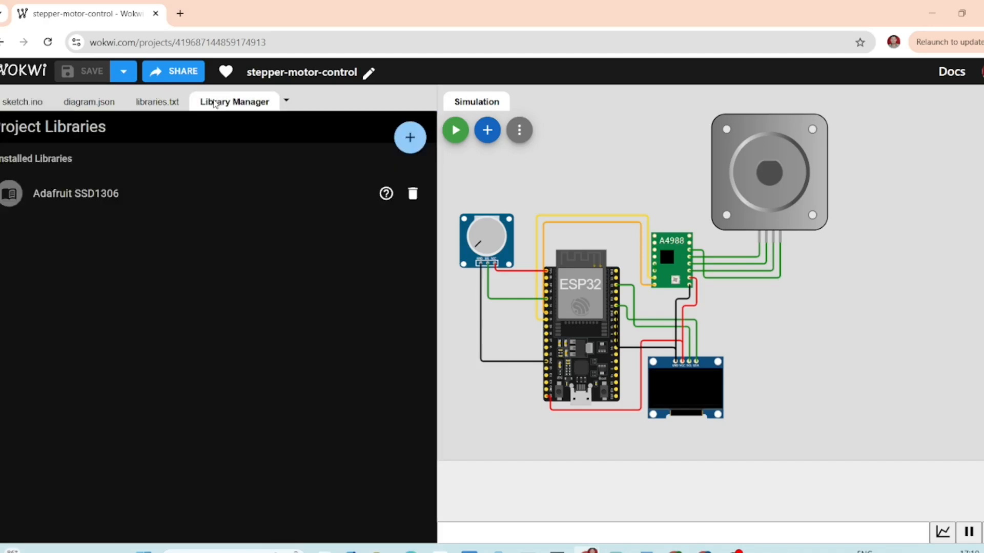
pyautogui.click(410, 137)
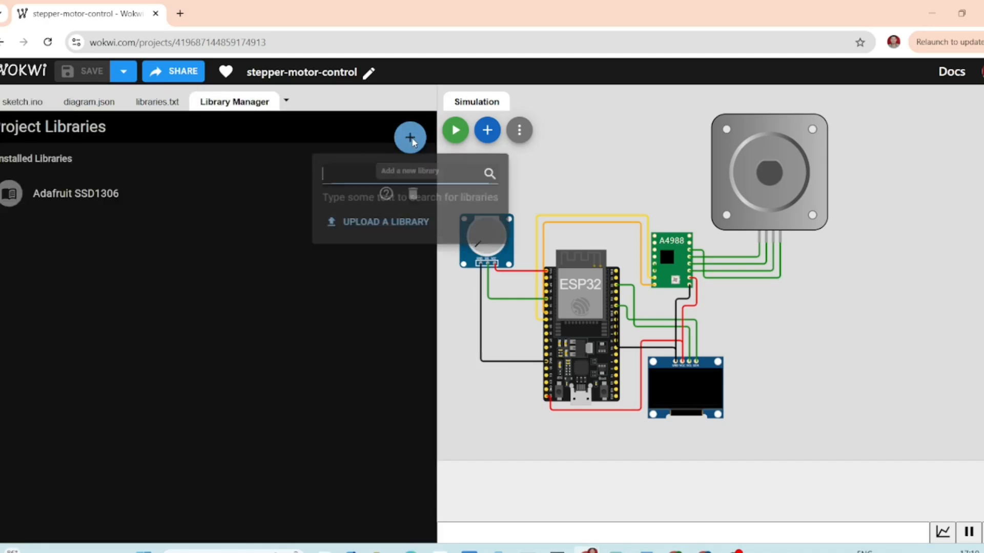
pyautogui.write('wir')
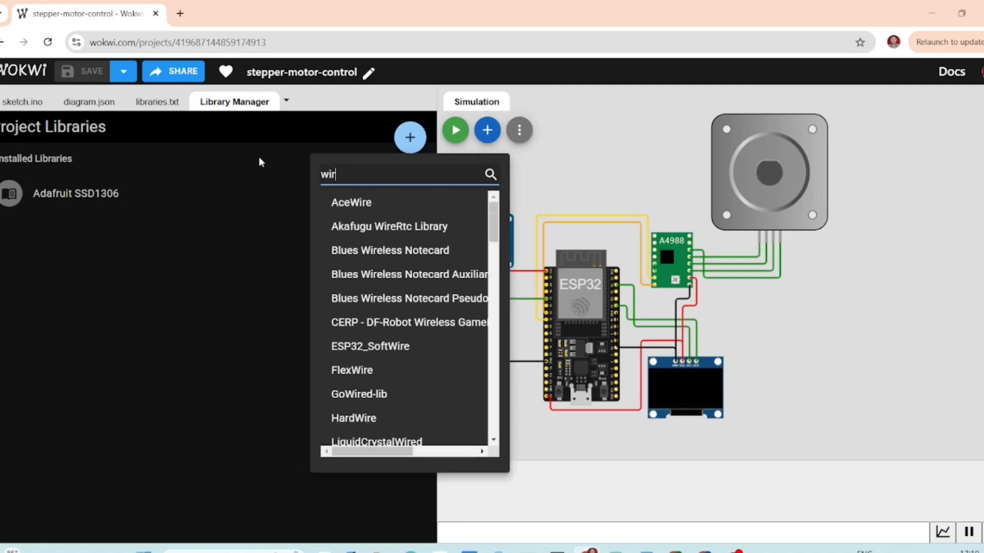
pyautogui.write('ada')
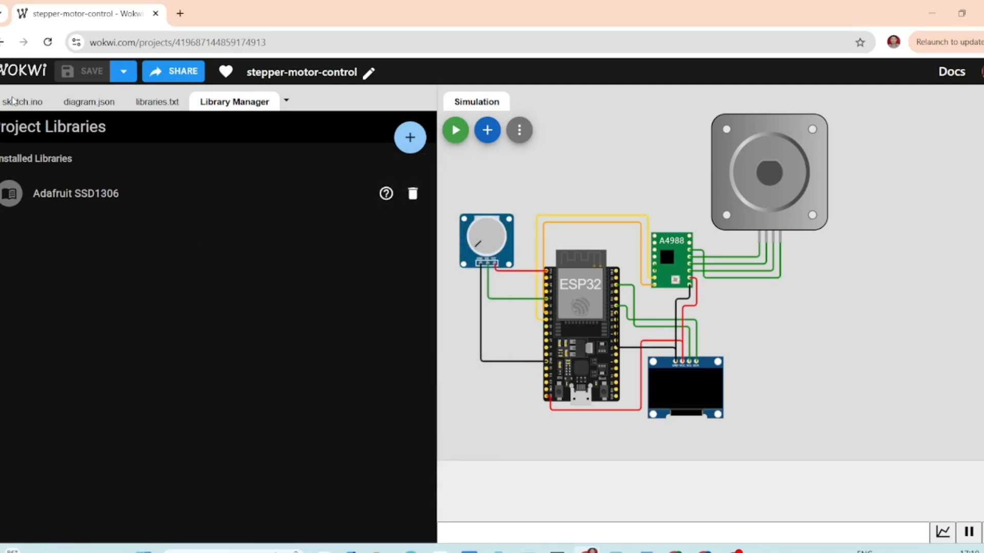
# Review sketch.ino, highlighting step pin 33, SCREEN_HEIGHT and the potentiometer pin definition.
pyautogui.click(25, 102)
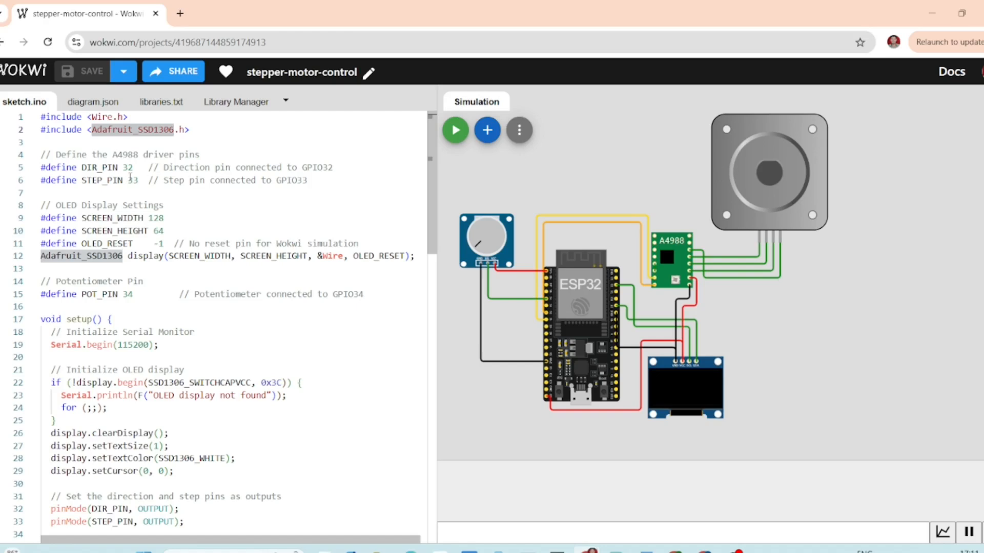
pyautogui.doubleClick(98, 167)
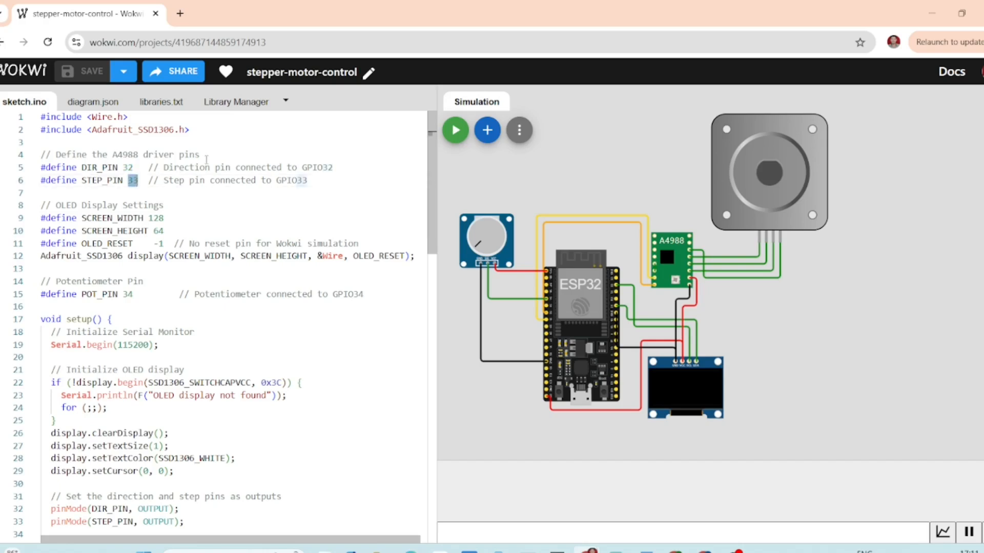
pyautogui.doubleClick(174, 180)
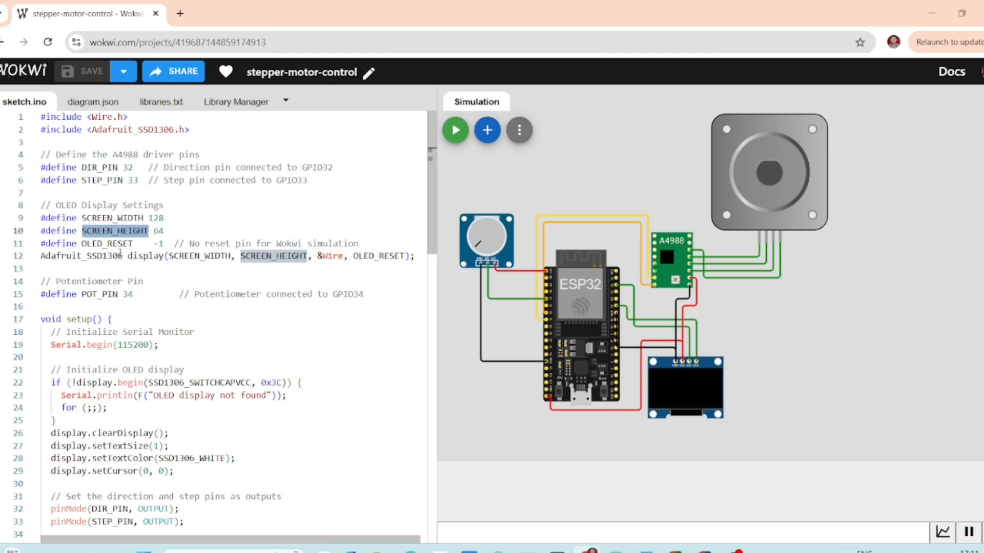
pyautogui.doubleClick(144, 256)
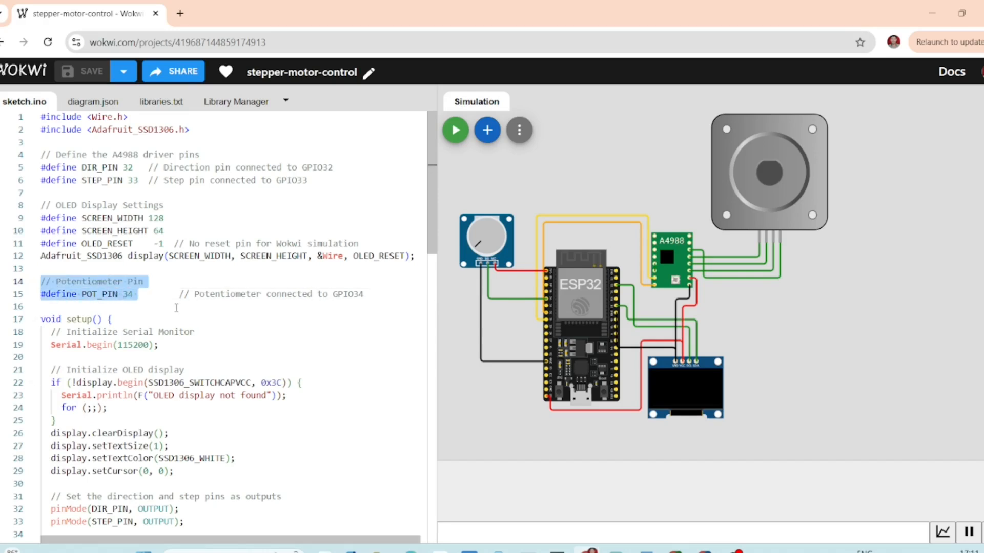
pyautogui.scroll(-3)
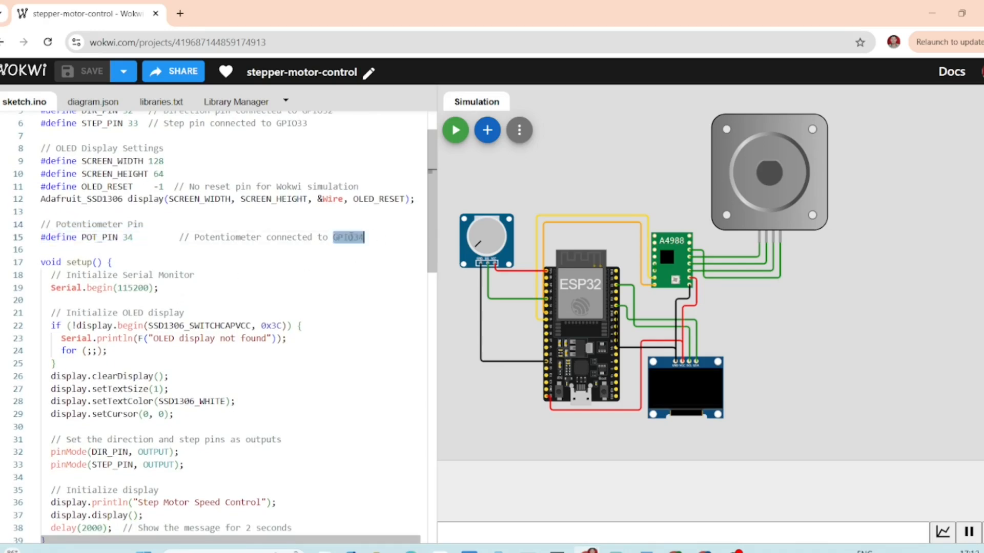
pyautogui.scroll(-3)
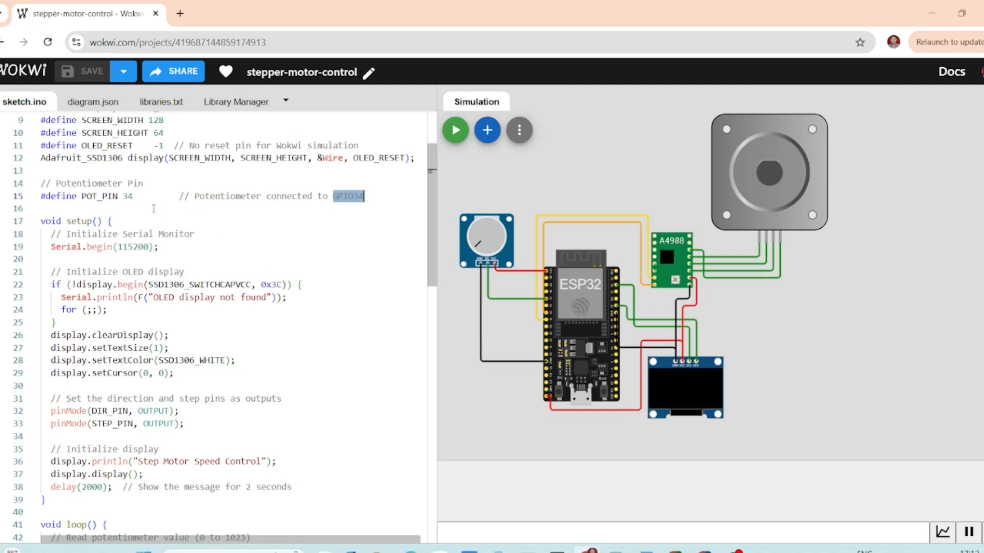
pyautogui.doubleClick(75, 221)
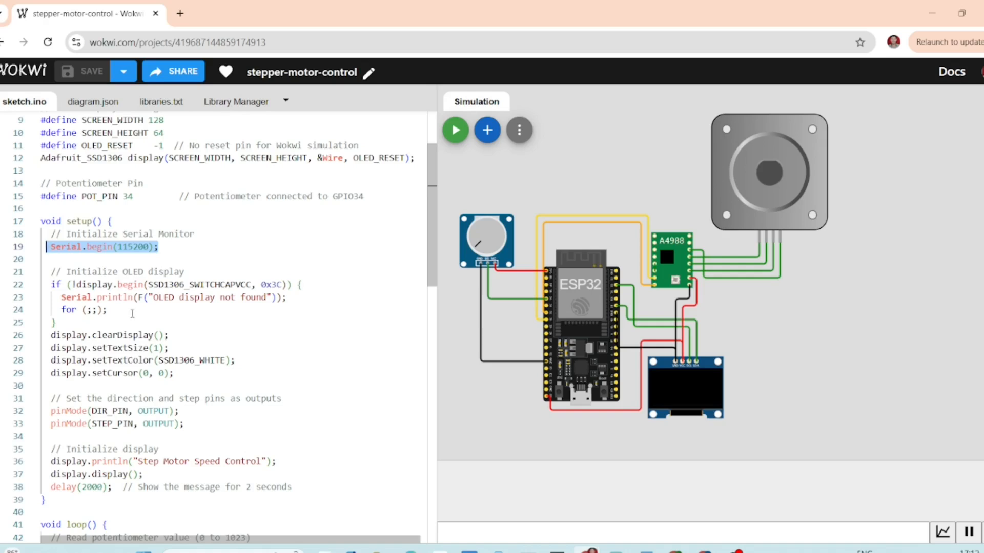
pyautogui.click(81, 310)
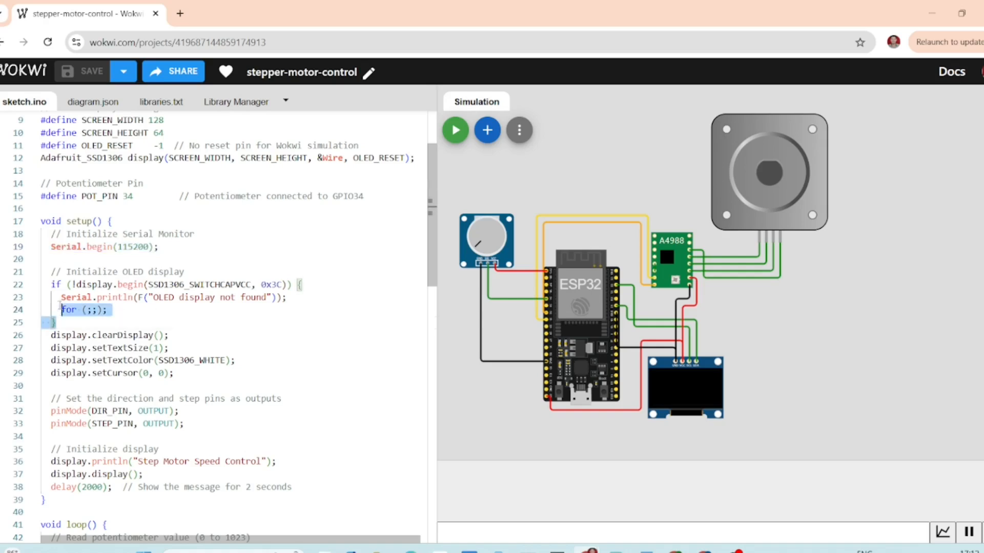
pyautogui.moveTo(63, 310); pyautogui.dragTo(50, 271)
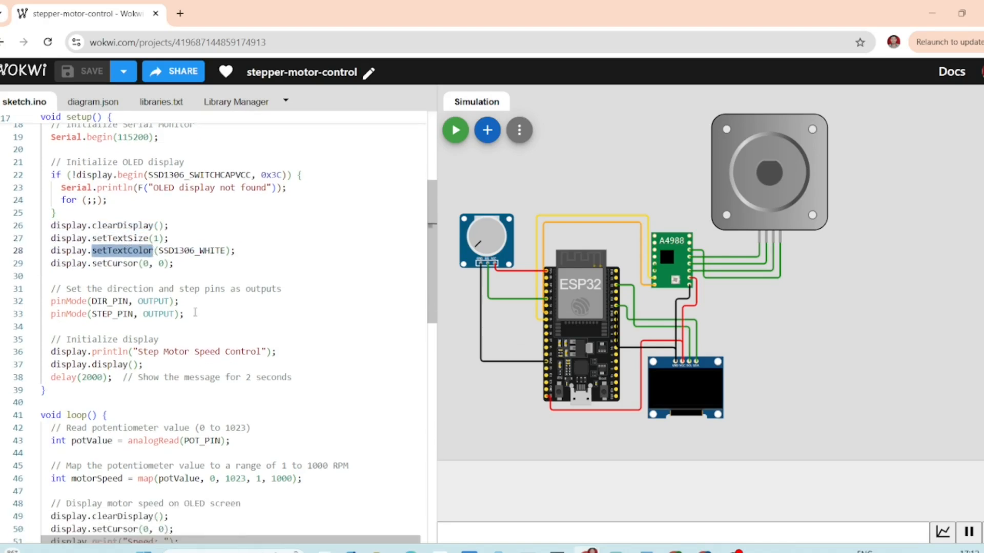
pyautogui.moveTo(51, 289); pyautogui.dragTo(183, 313)
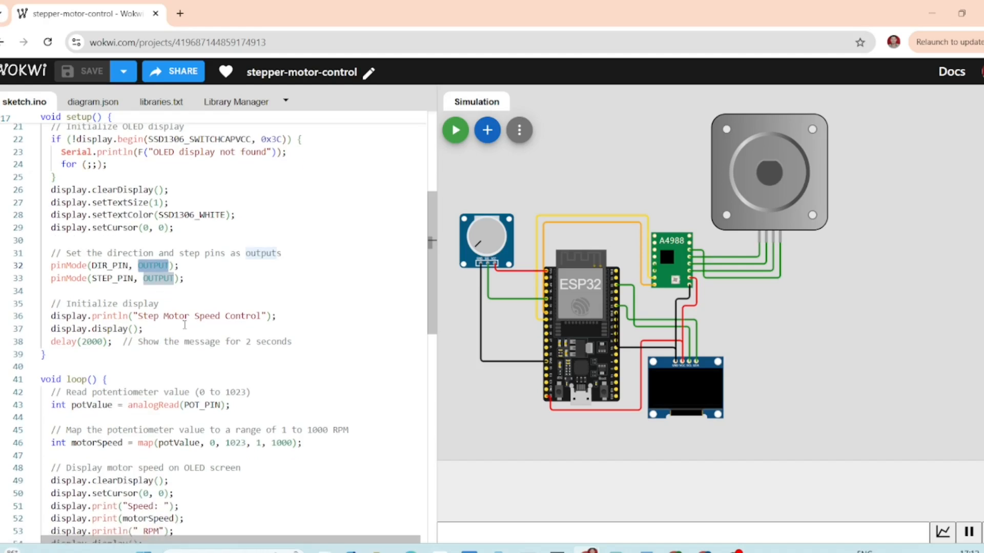
pyautogui.moveTo(53, 304); pyautogui.dragTo(295, 354)
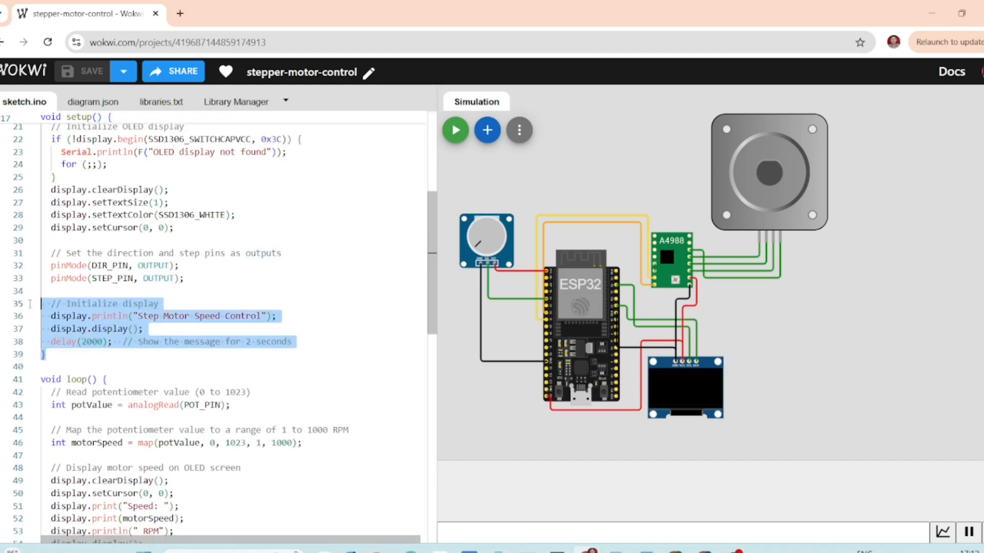
pyautogui.scroll(-3)
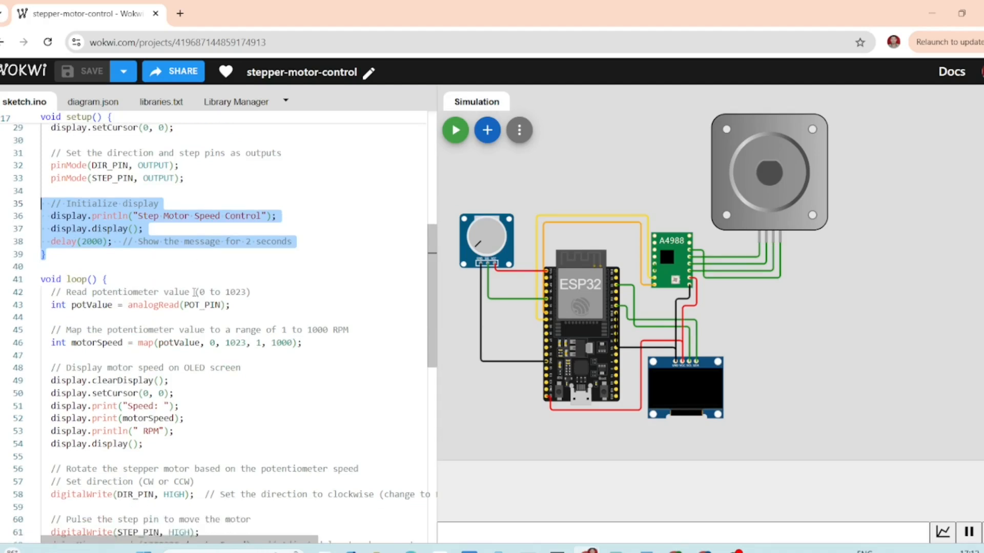
pyautogui.scroll(-3)
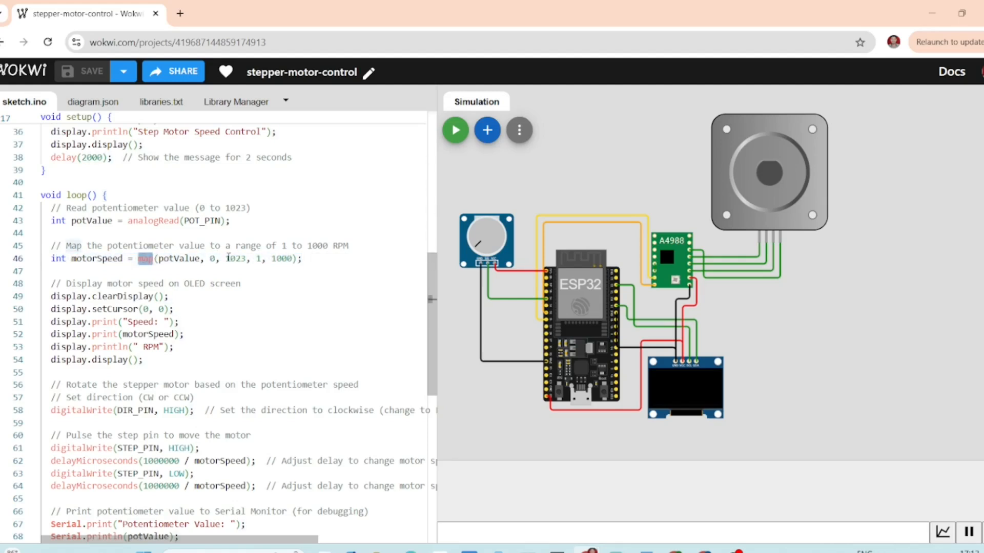
pyautogui.doubleClick(281, 260)
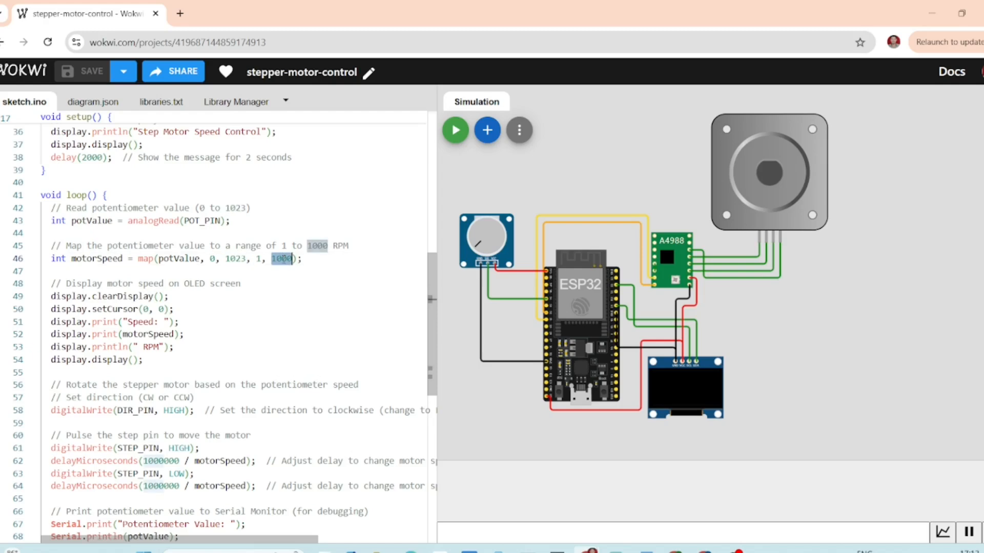
pyautogui.scroll(-3)
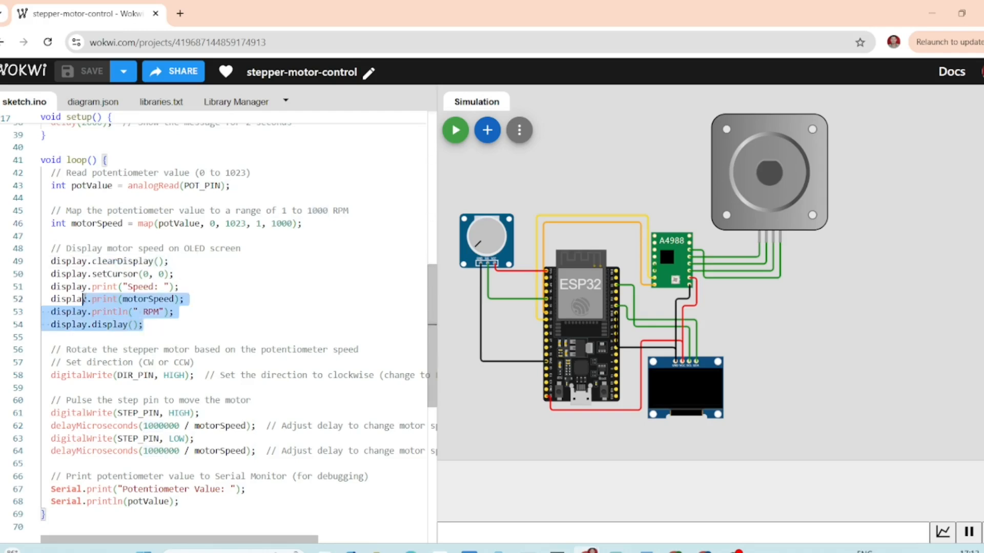
pyautogui.moveTo(82, 299); pyautogui.dragTo(49, 261)
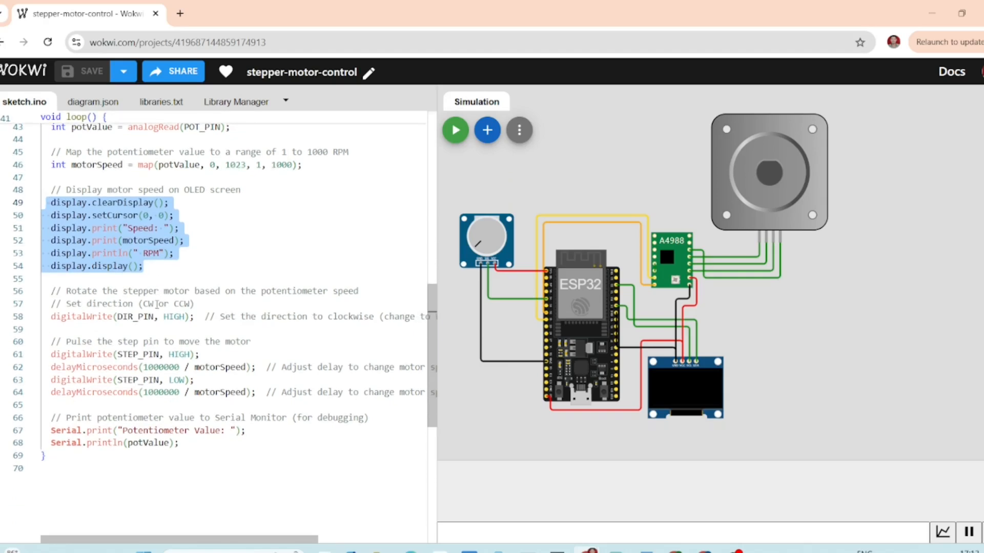
pyautogui.click(195, 317)
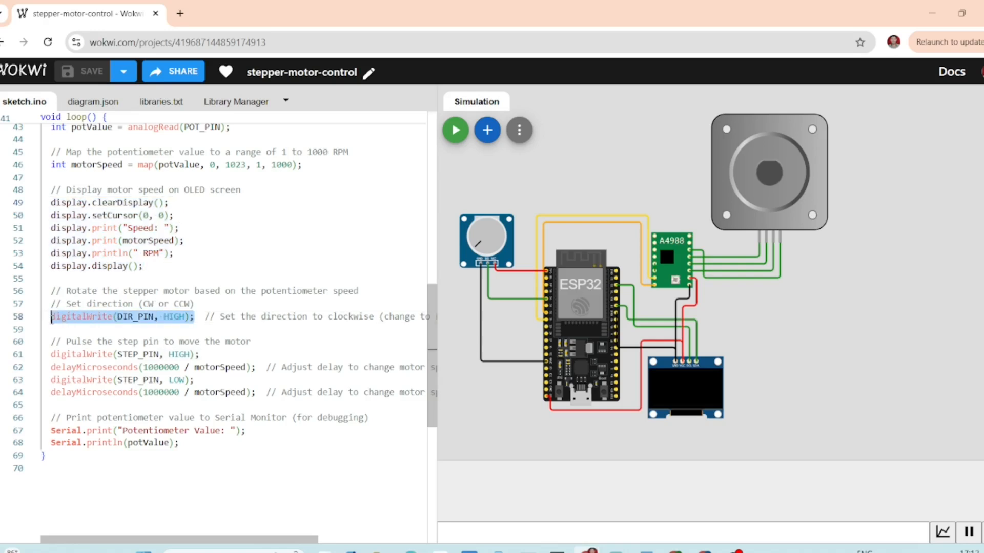
pyautogui.doubleClick(351, 317)
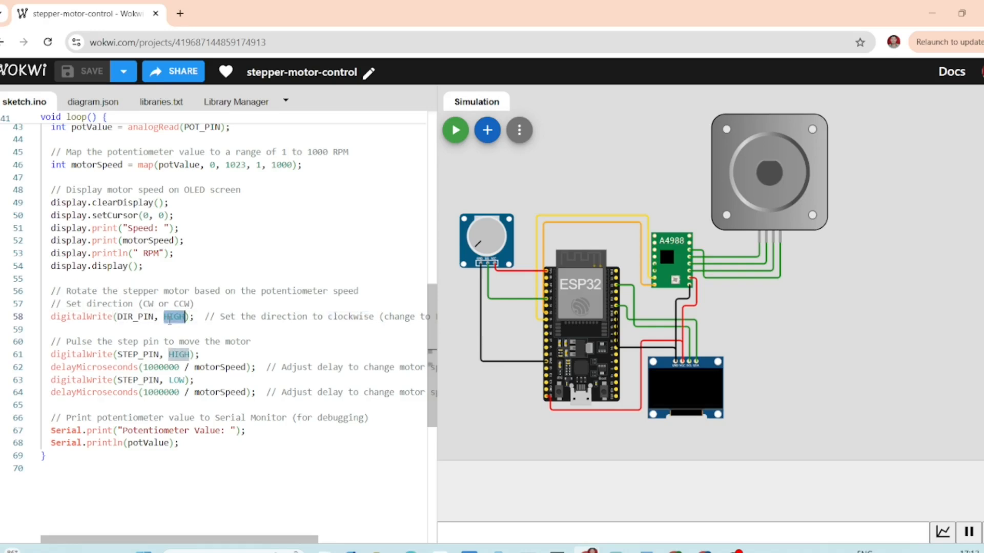
pyautogui.write('LOW')
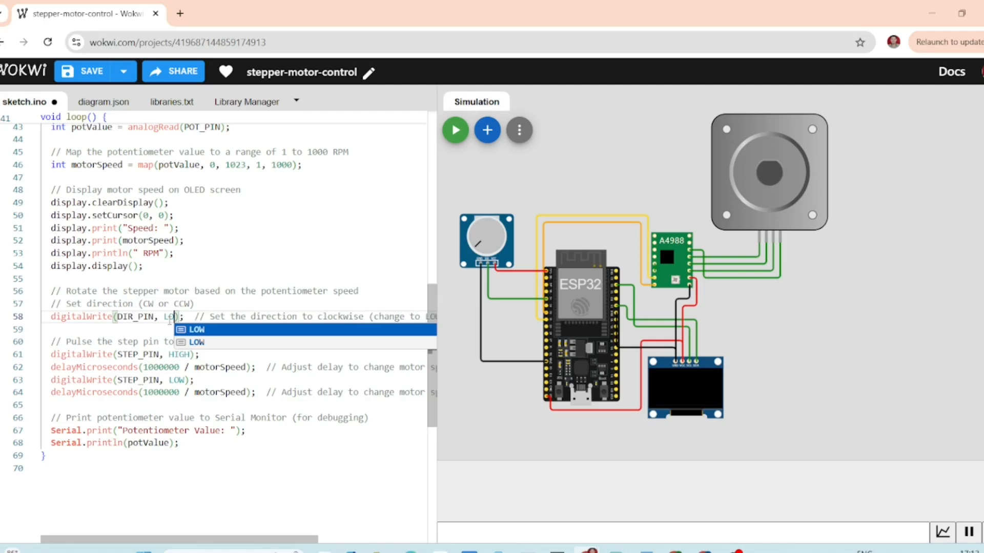
pyautogui.write('HIGH')
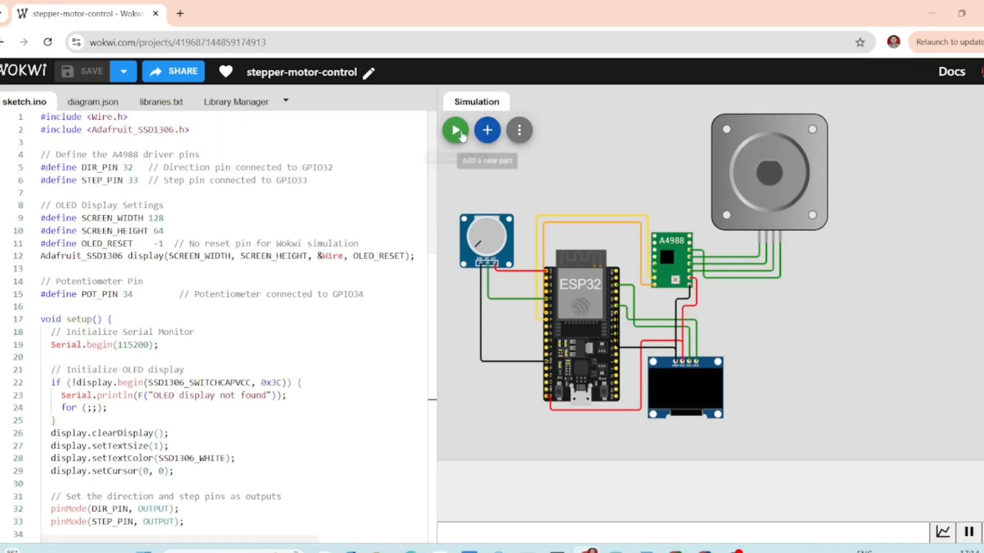
# Run the simulation so the stepper turns, the OLED shows speed and serial prints potentiometer values.
pyautogui.click(454, 130)
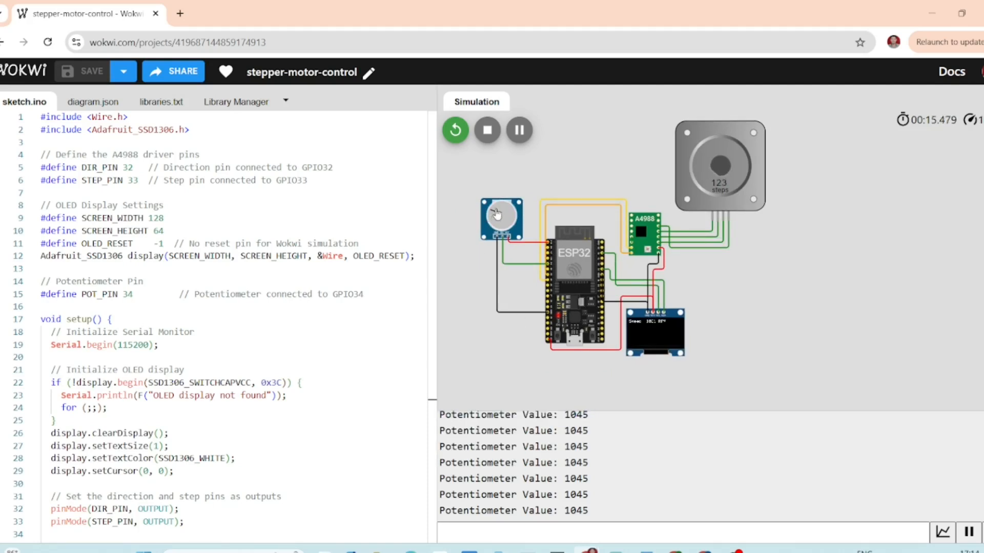
# Turn the potentiometer down and back up to vary the OLED motor speed, then stop the simulation at 427 steps.
pyautogui.moveTo(496, 213); pyautogui.dragTo(518, 232)
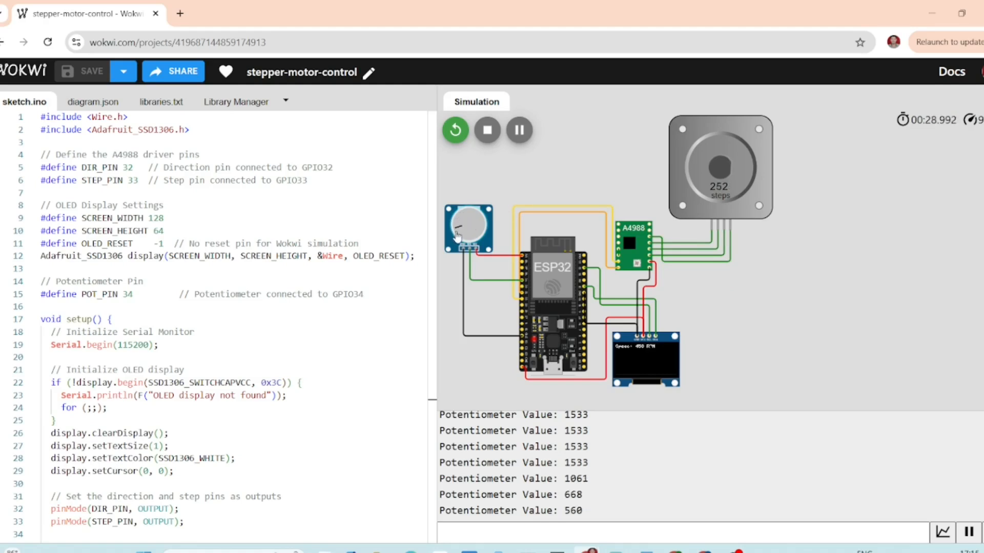
pyautogui.moveTo(470, 222); pyautogui.dragTo(467, 242)
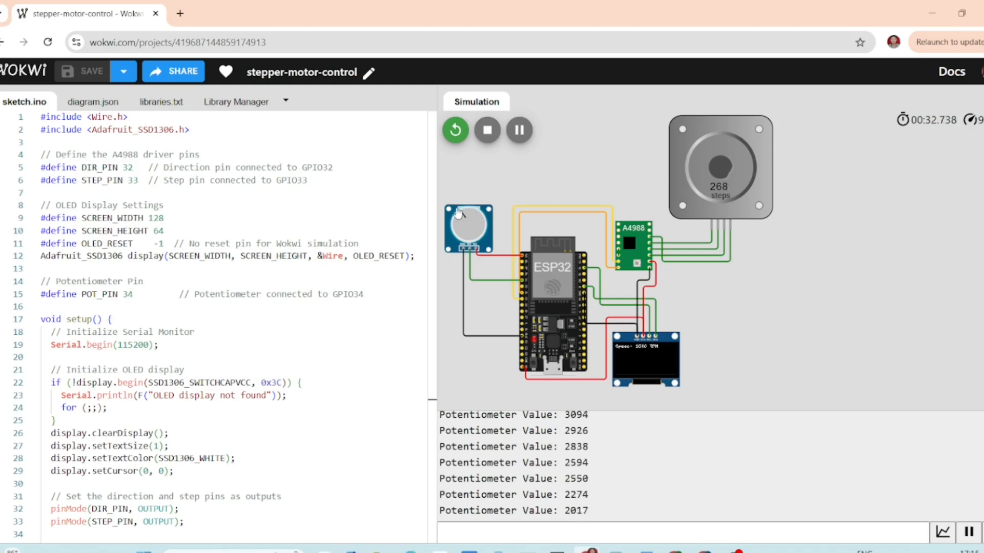
pyautogui.moveTo(470, 216); pyautogui.dragTo(458, 225)
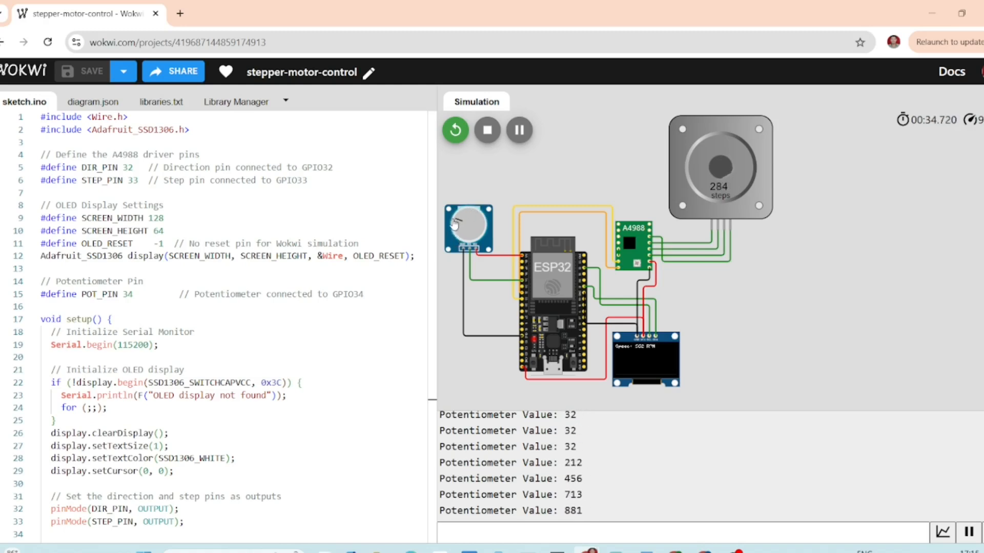
pyautogui.moveTo(467, 222); pyautogui.dragTo(461, 236)
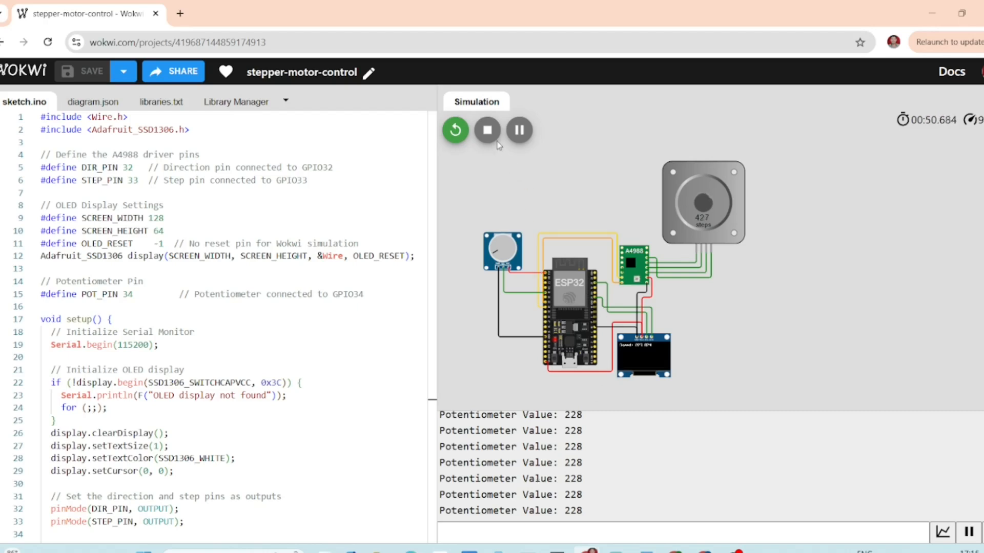
pyautogui.click(487, 130)
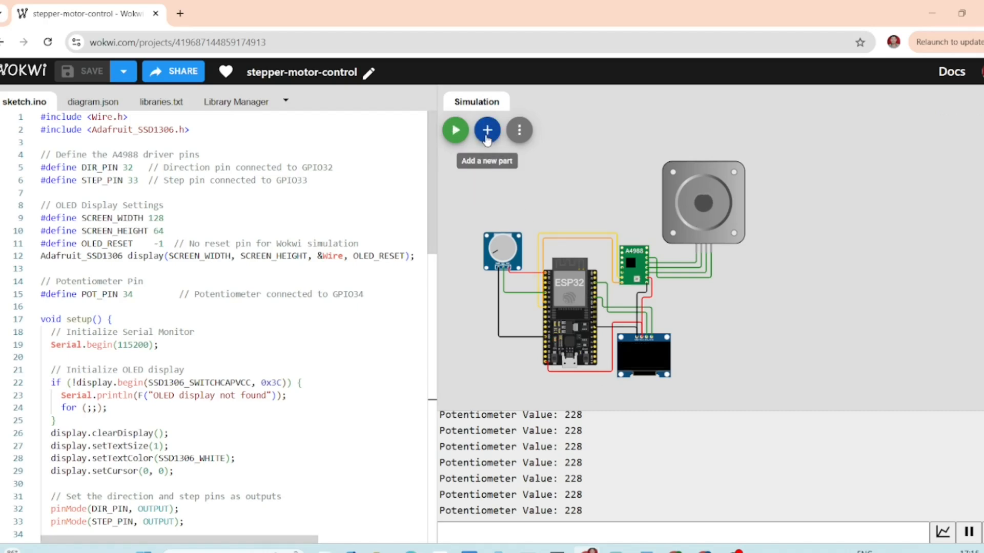